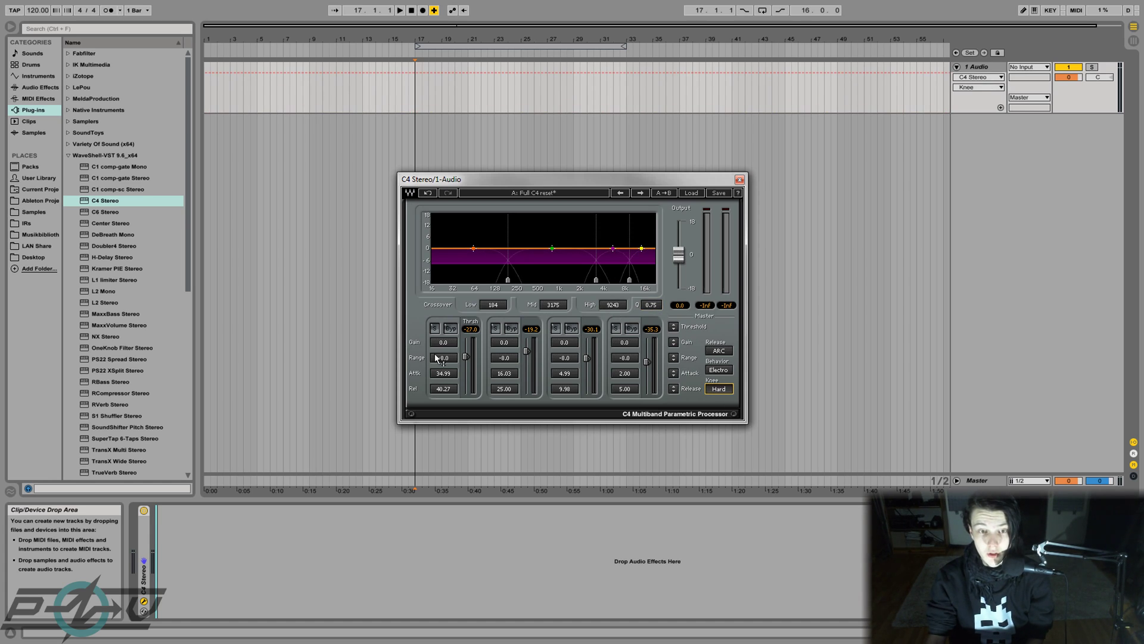
- Solo band 2 of the C4 to hear it alone, then unsolo it
left_click(495, 328)
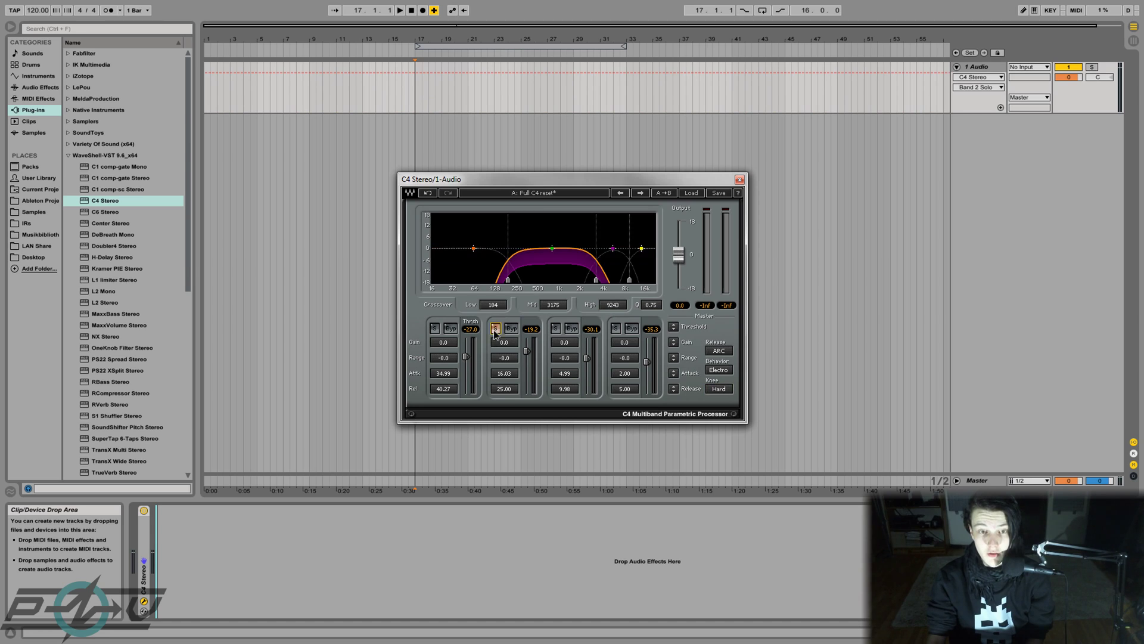
left_click(494, 327)
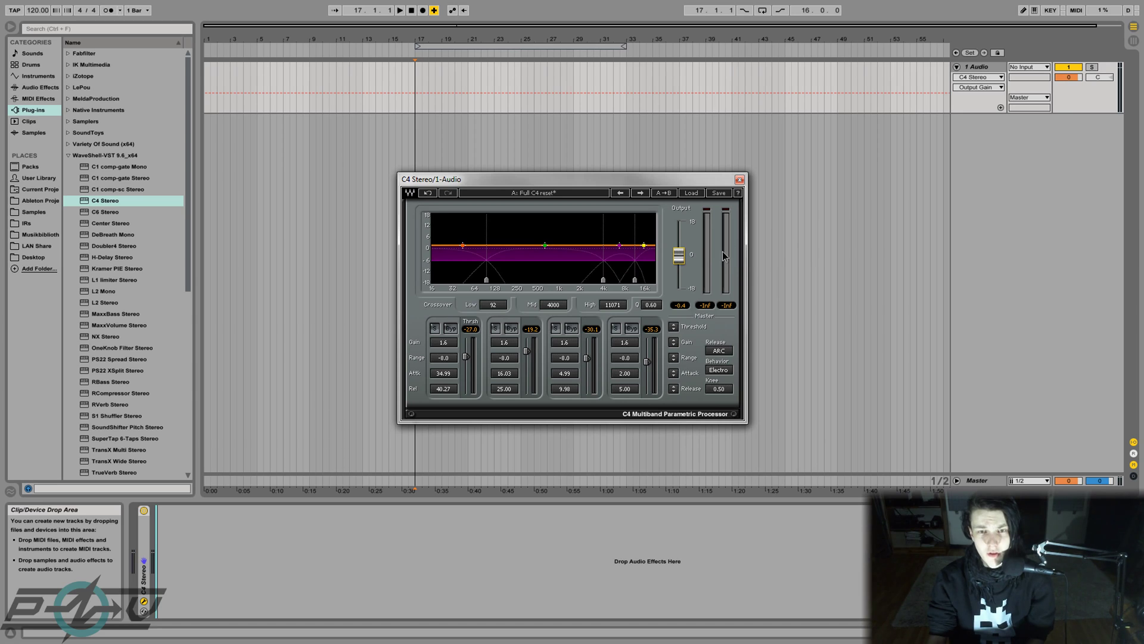
mouse_move(723, 376)
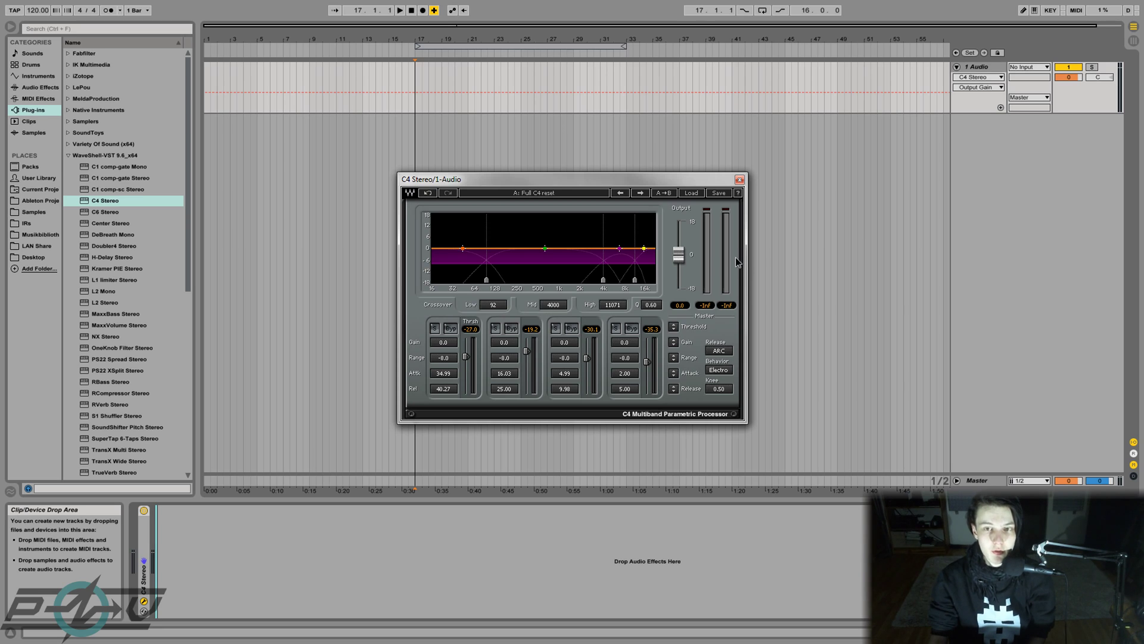
mouse_move(727, 243)
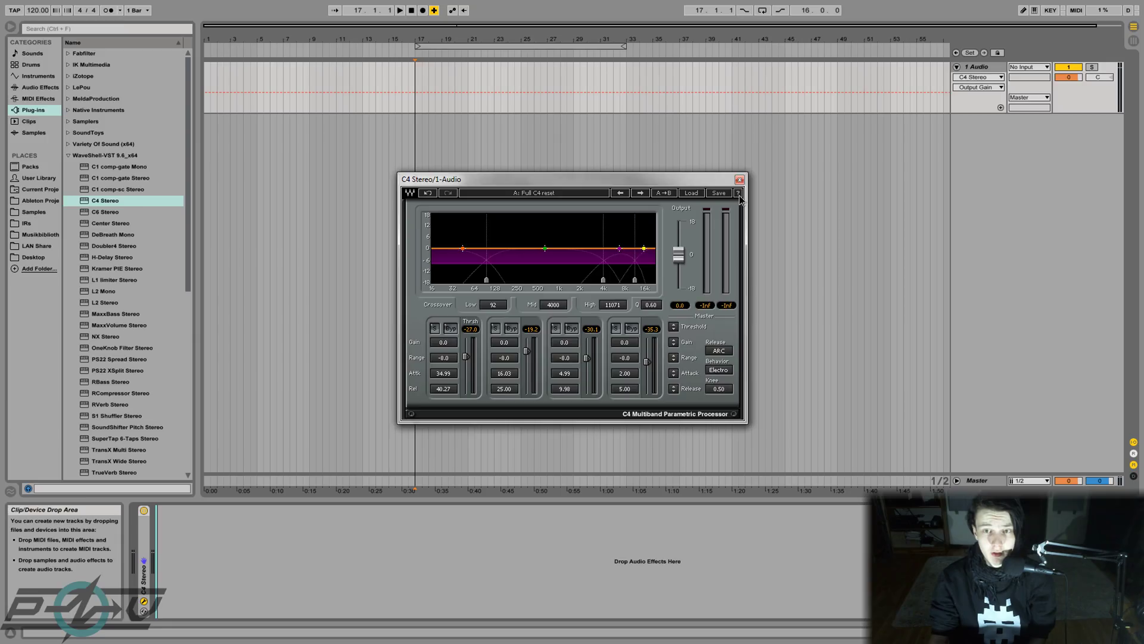
- Open the C4 user manual and scroll down to the Threshold section on page 11
left_click(738, 193)
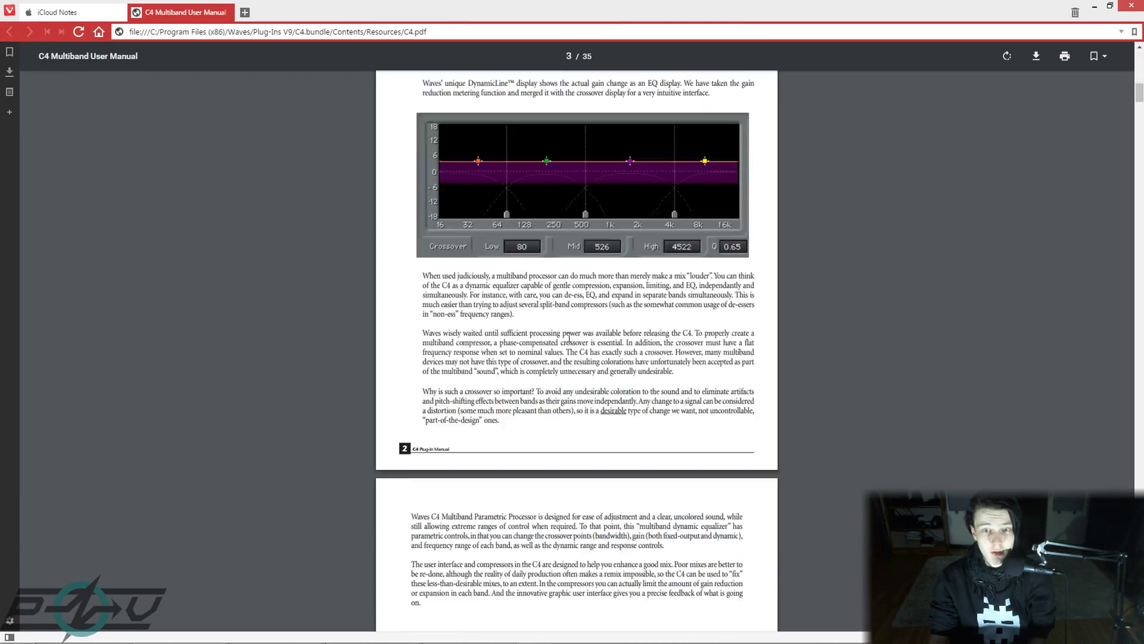
scroll("down", 3)
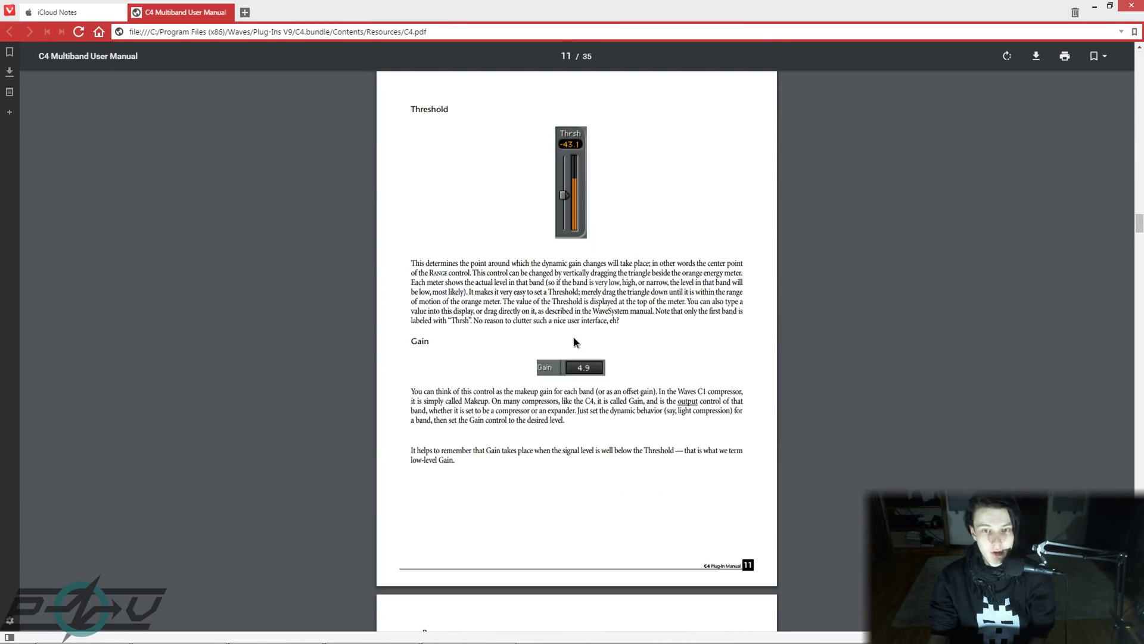
scroll("down", 3)
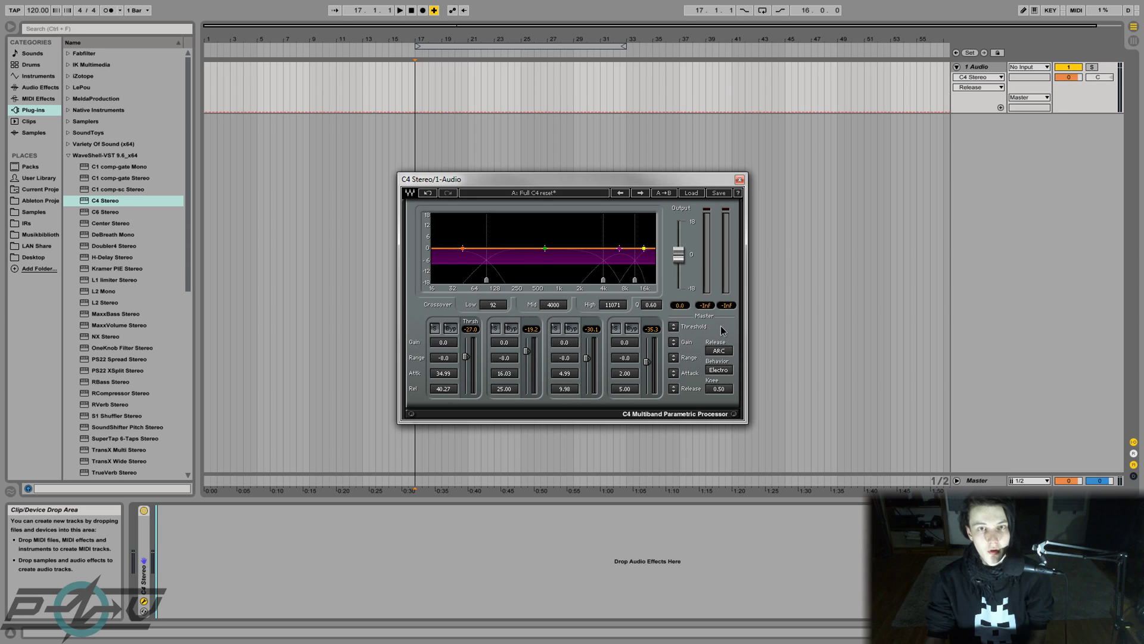
mouse_move(732, 360)
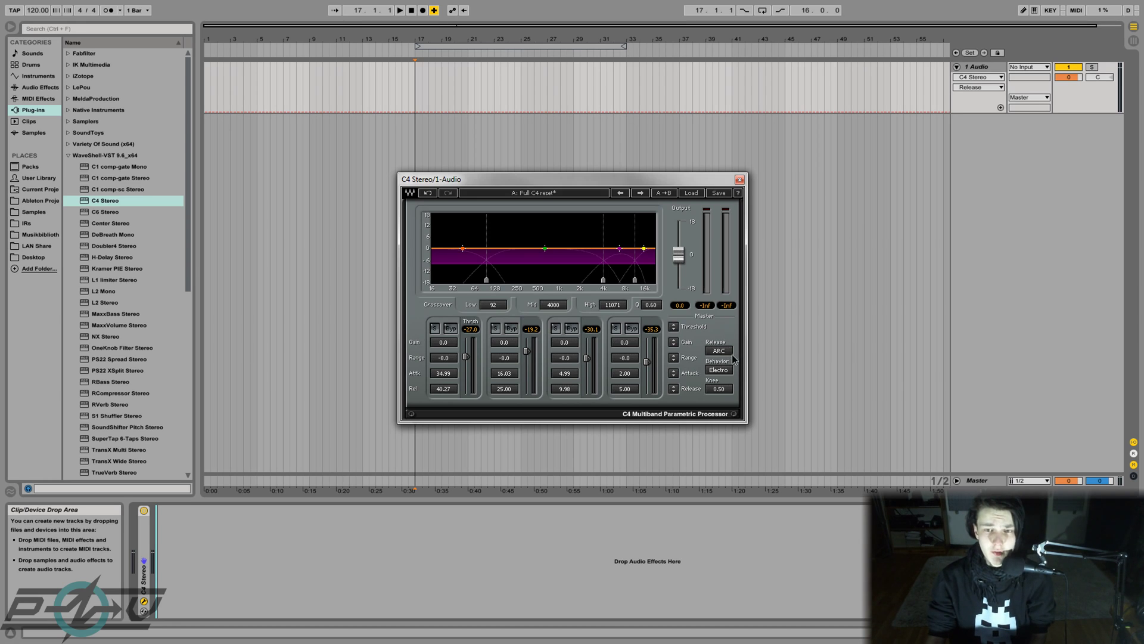
mouse_move(730, 327)
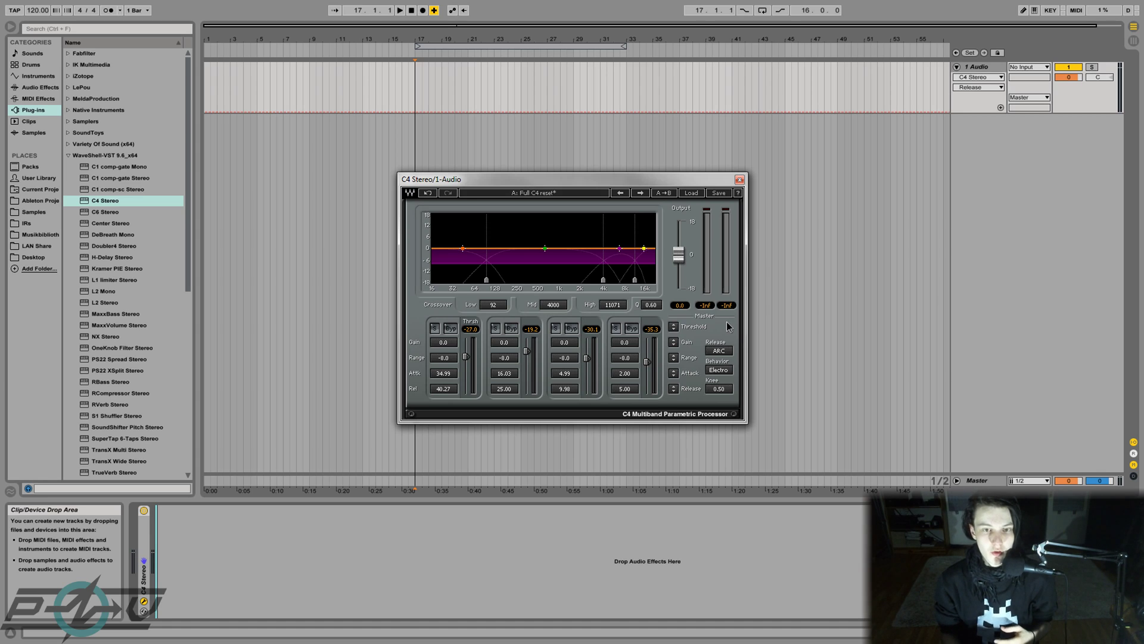
mouse_move(741, 367)
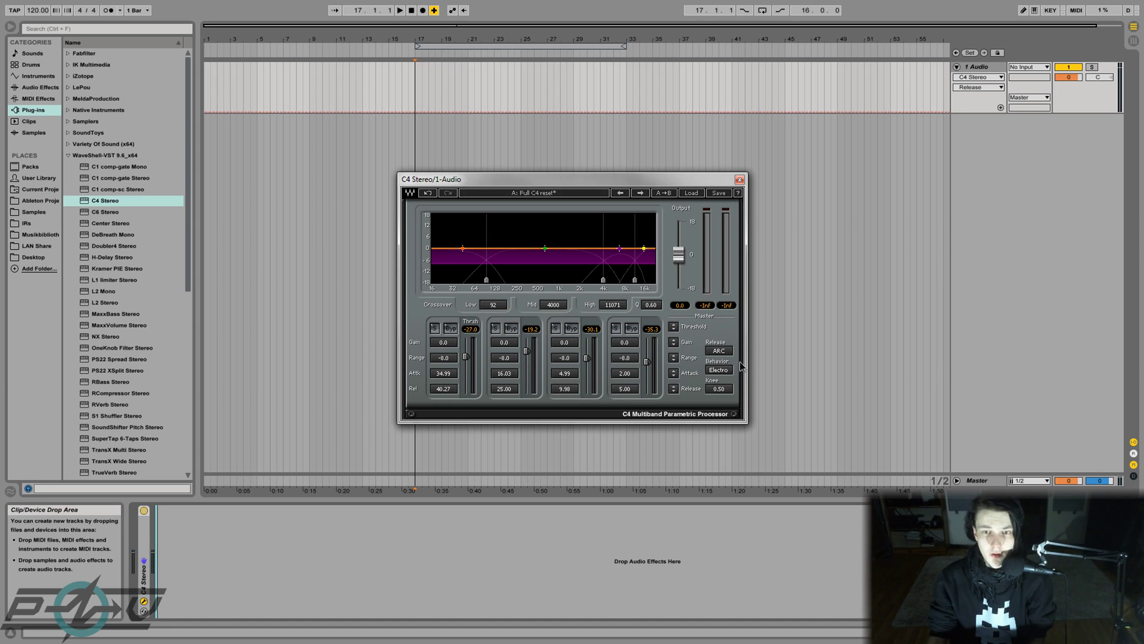
left_click(718, 369)
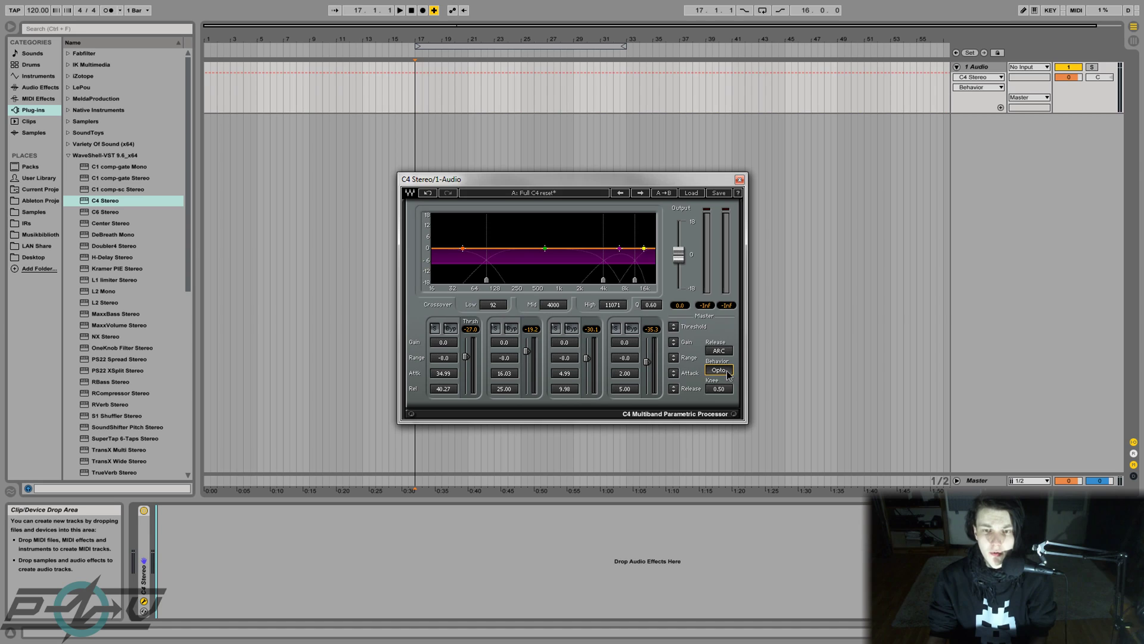
mouse_move(738, 364)
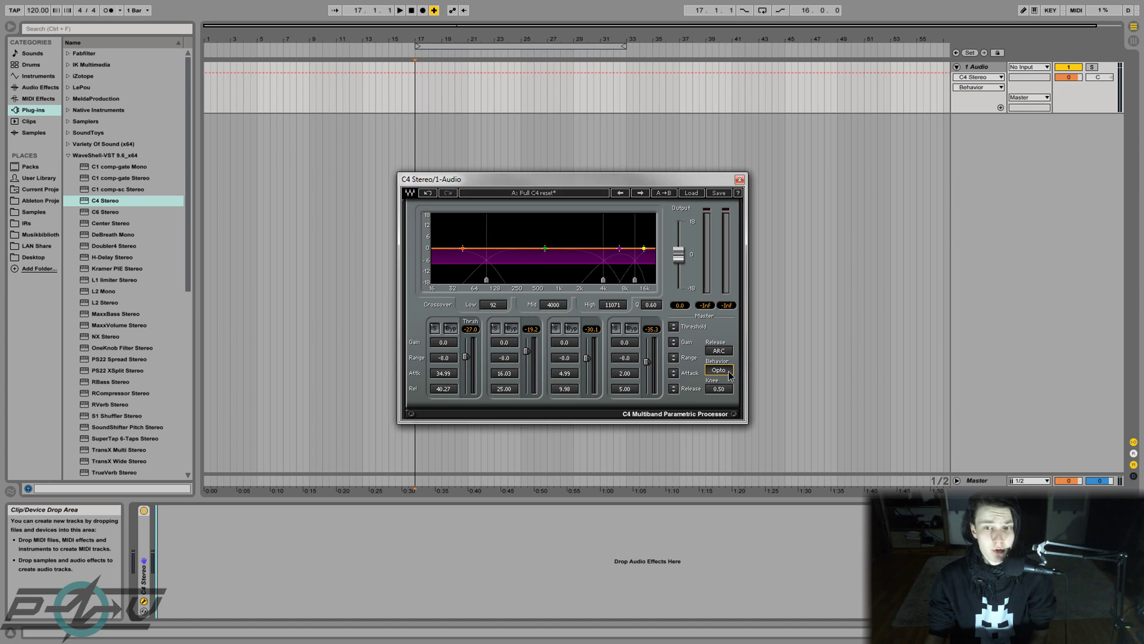
mouse_move(751, 370)
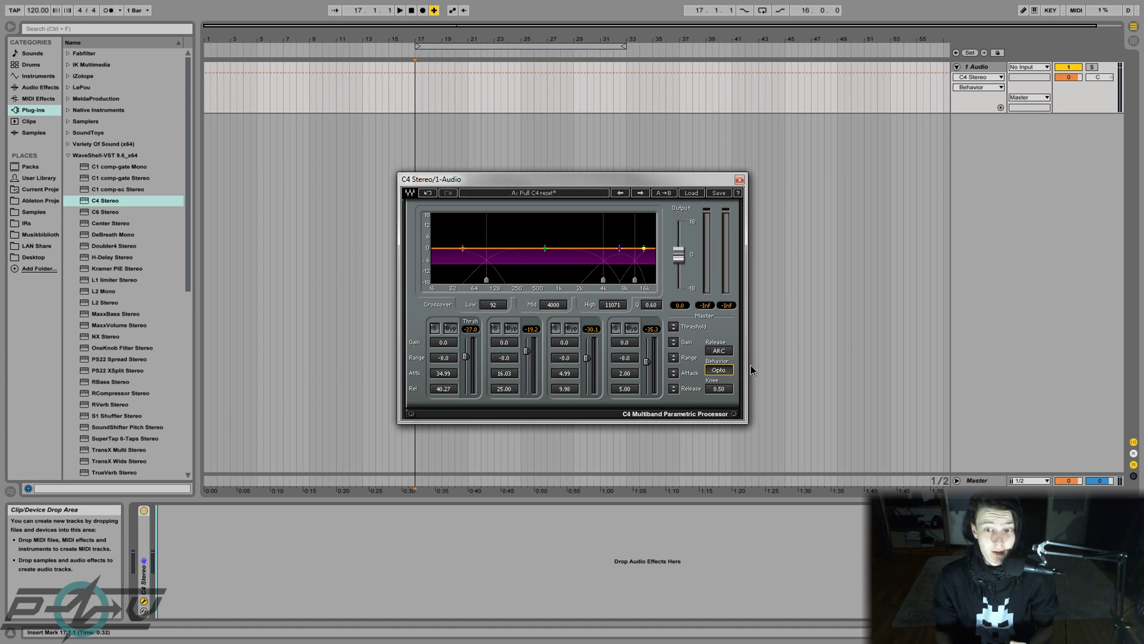
left_click(718, 369)
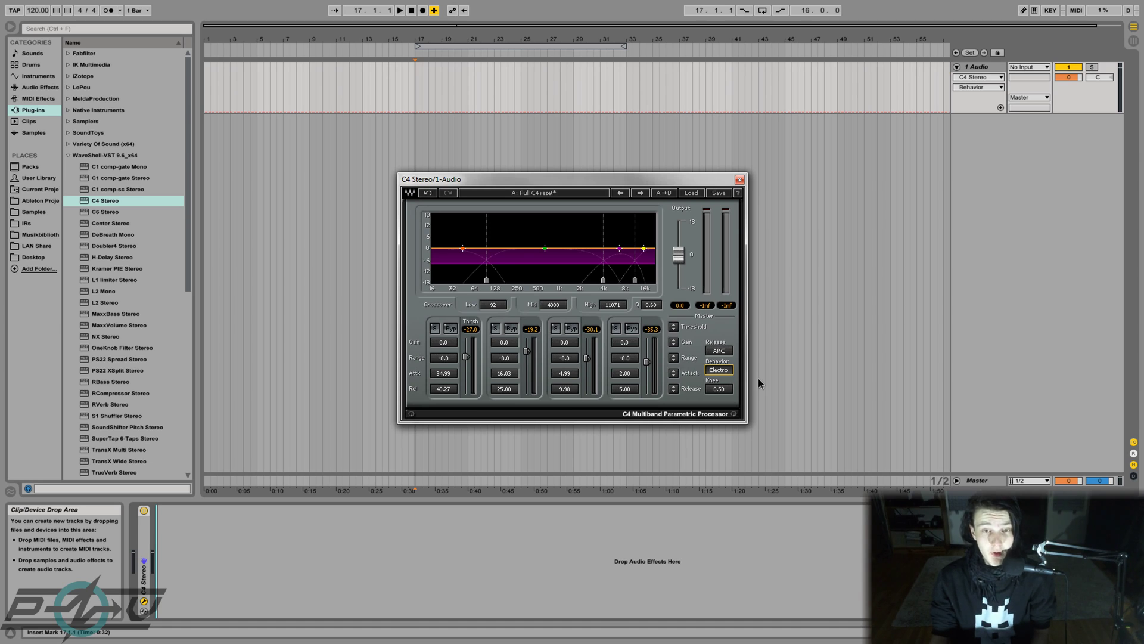
mouse_move(760, 385)
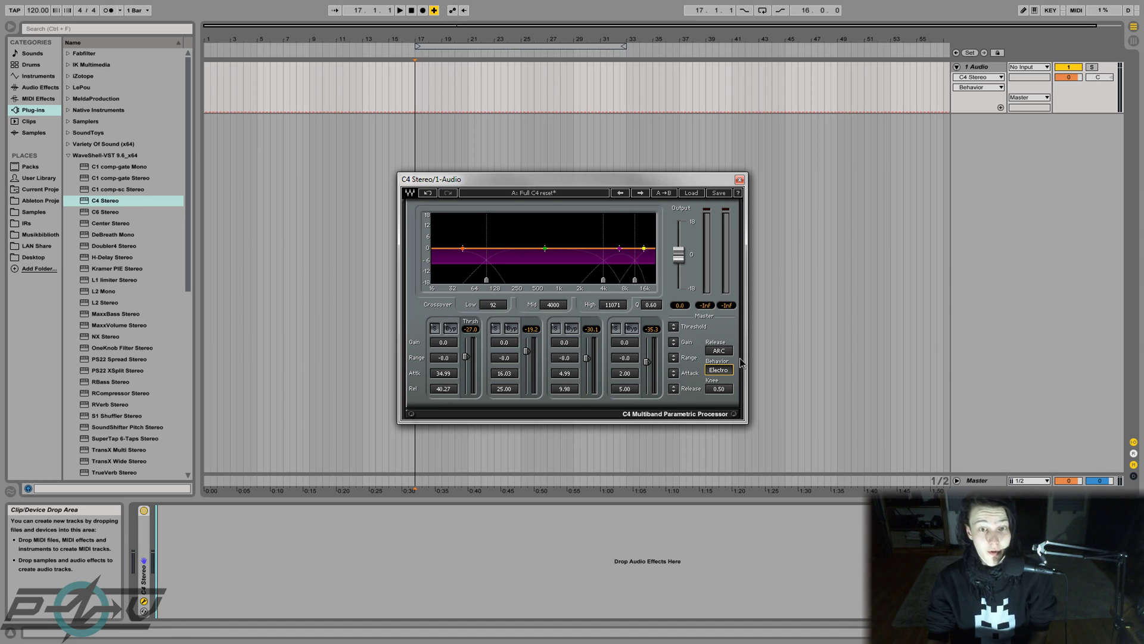
mouse_move(742, 364)
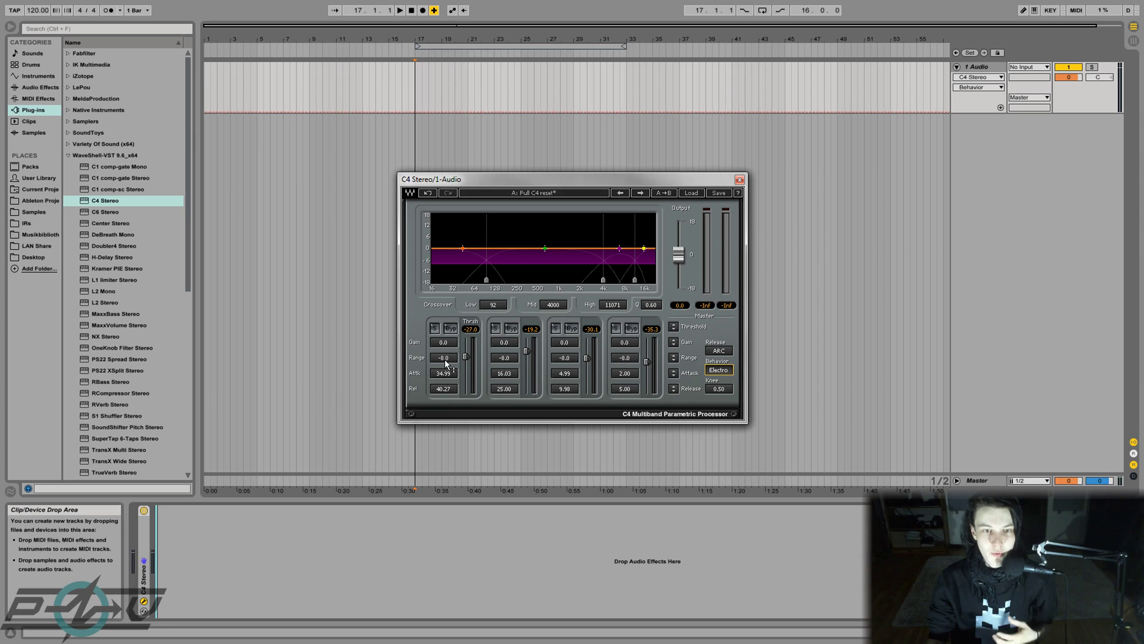
left_click(443, 357)
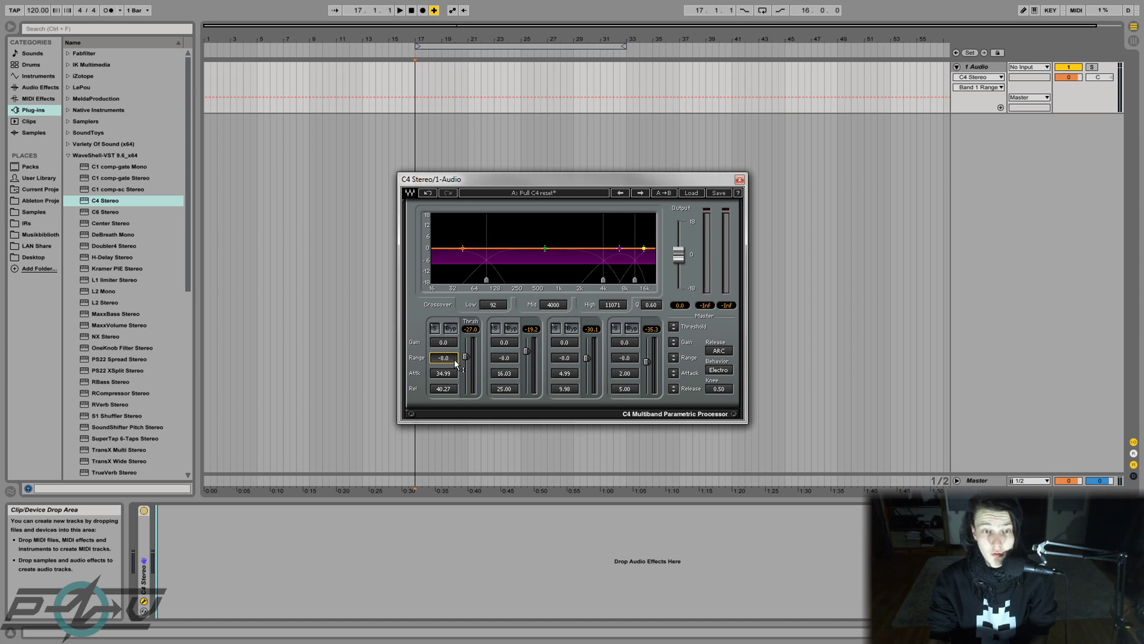
mouse_move(711, 394)
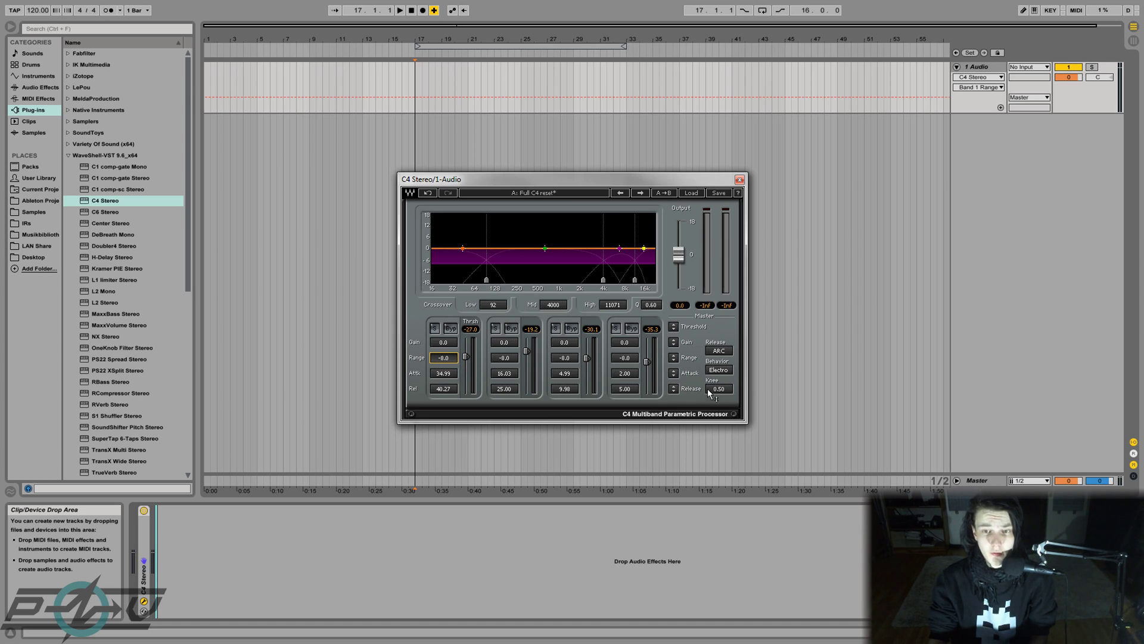
mouse_move(471, 419)
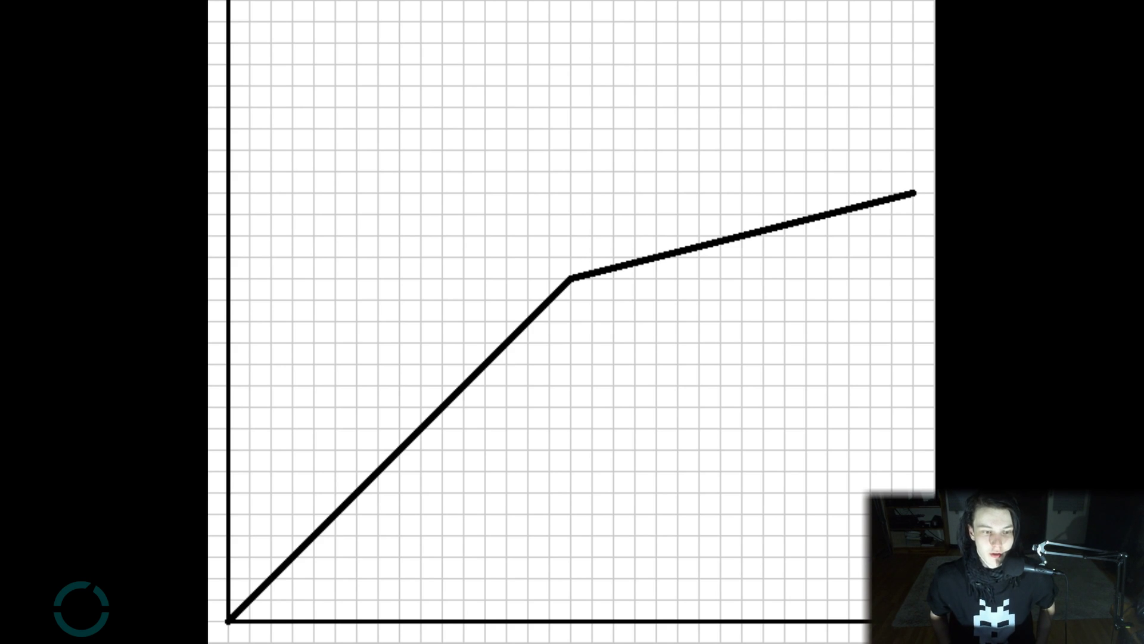
mouse_move(575, 451)
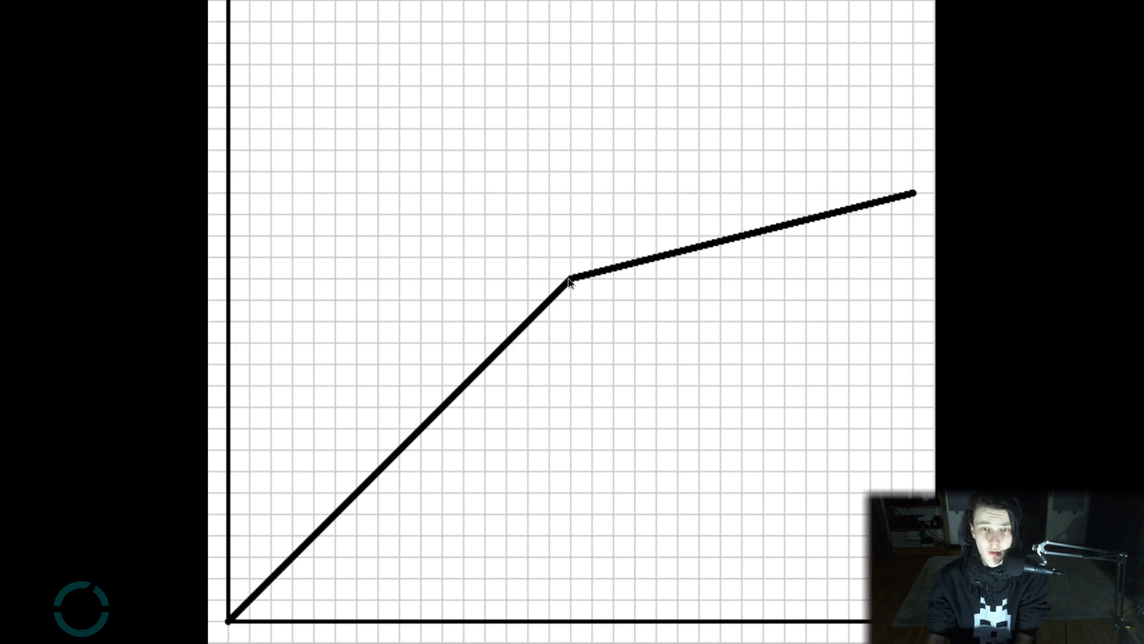
mouse_move(763, 248)
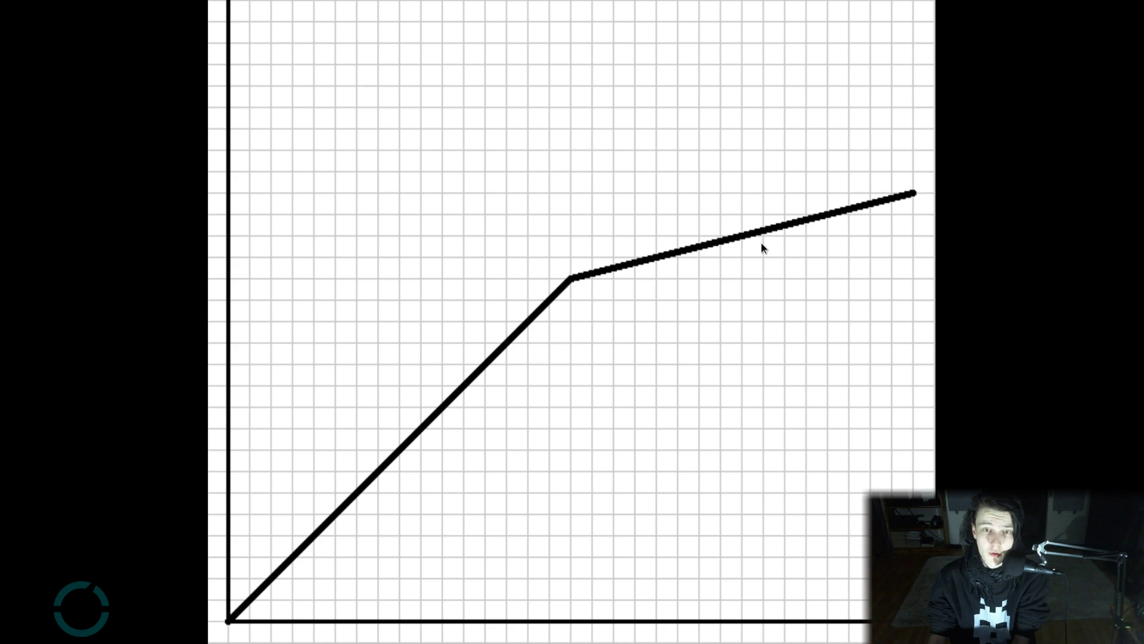
mouse_move(591, 367)
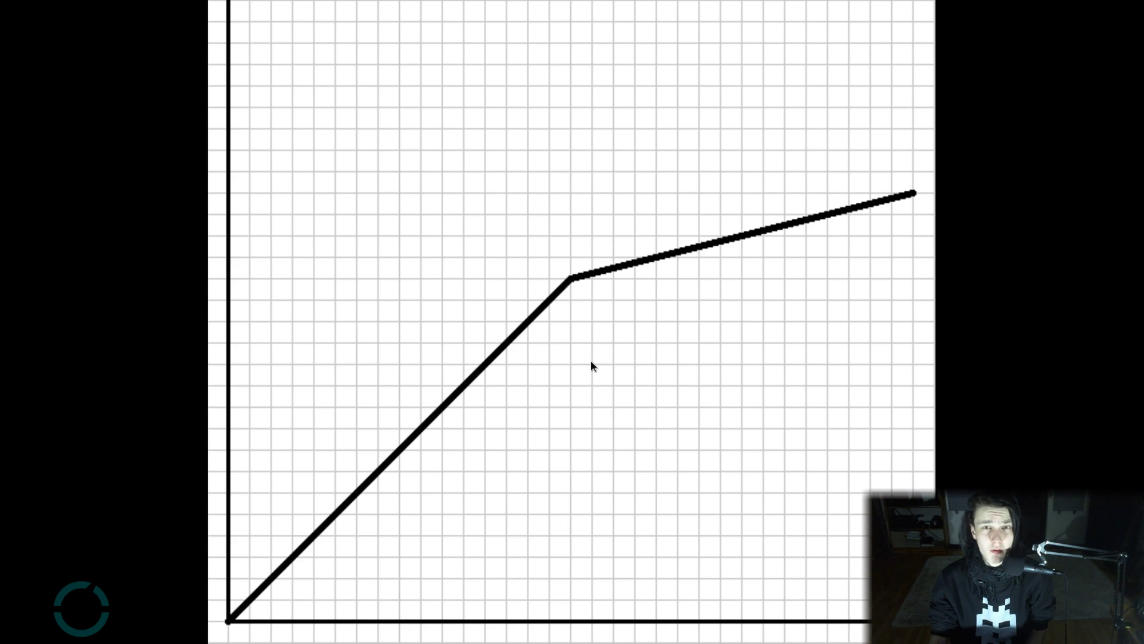
mouse_move(591, 341)
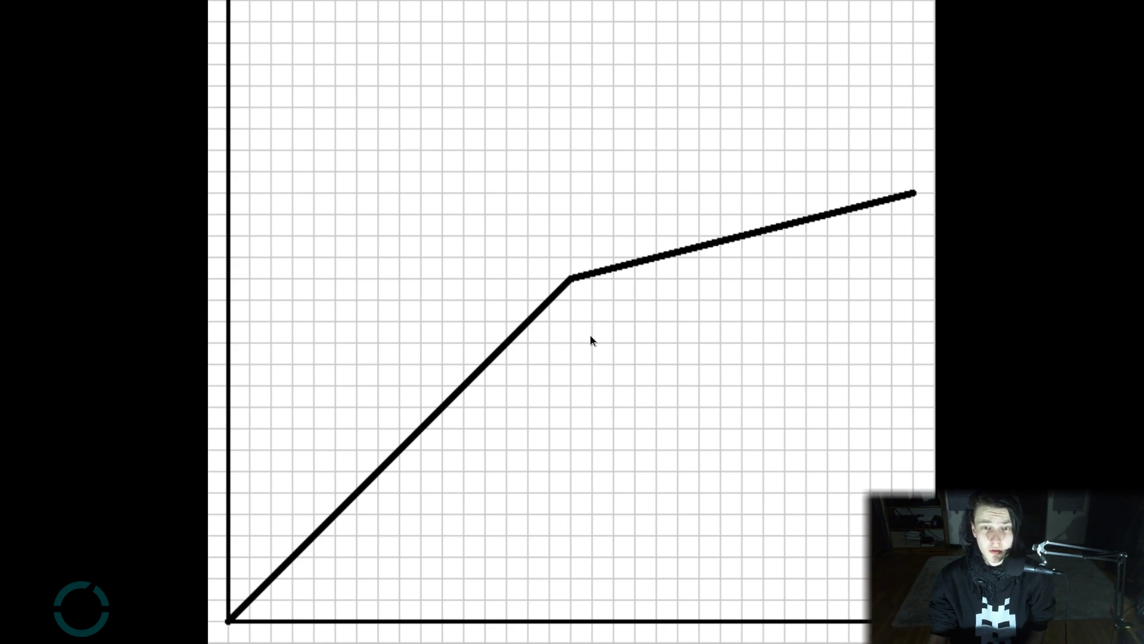
mouse_move(573, 281)
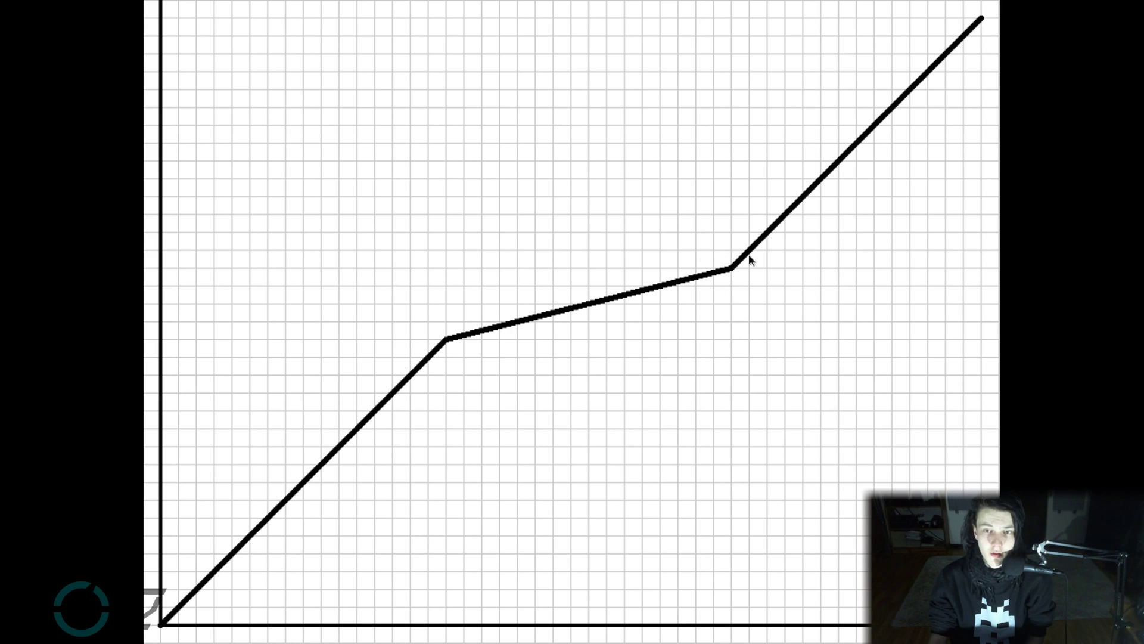
mouse_move(733, 276)
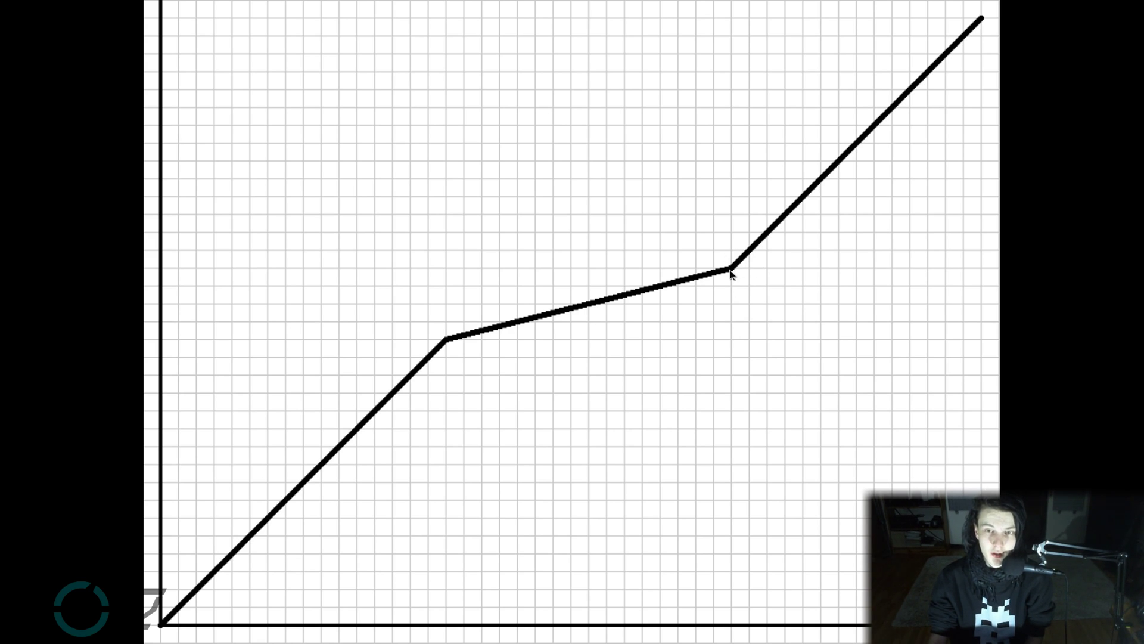
mouse_move(557, 435)
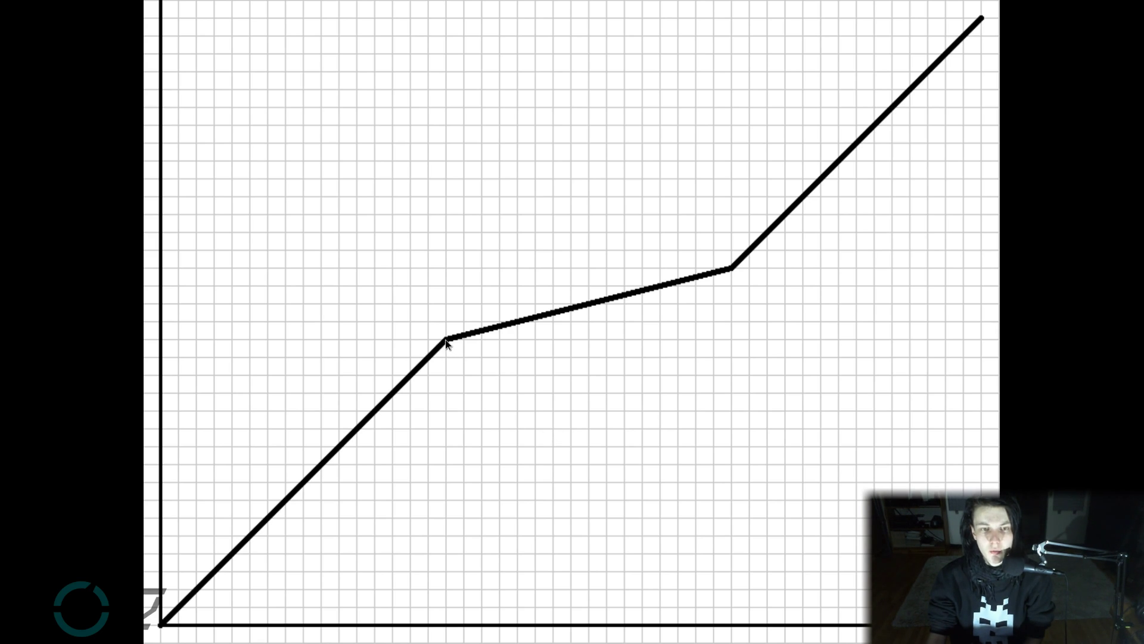
mouse_move(644, 347)
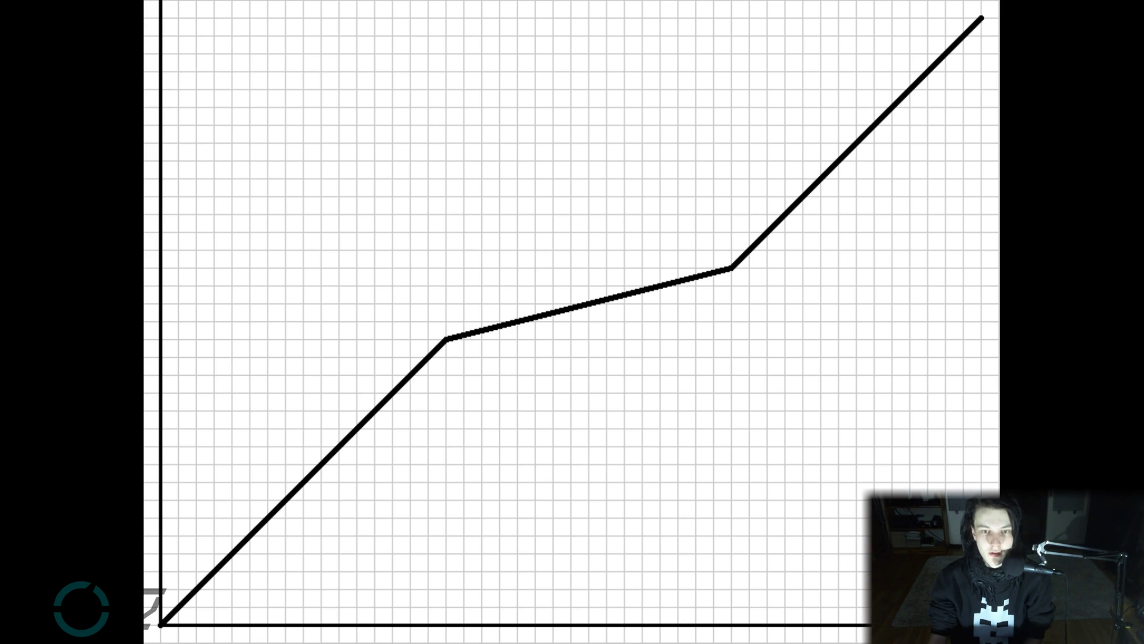
mouse_move(699, 332)
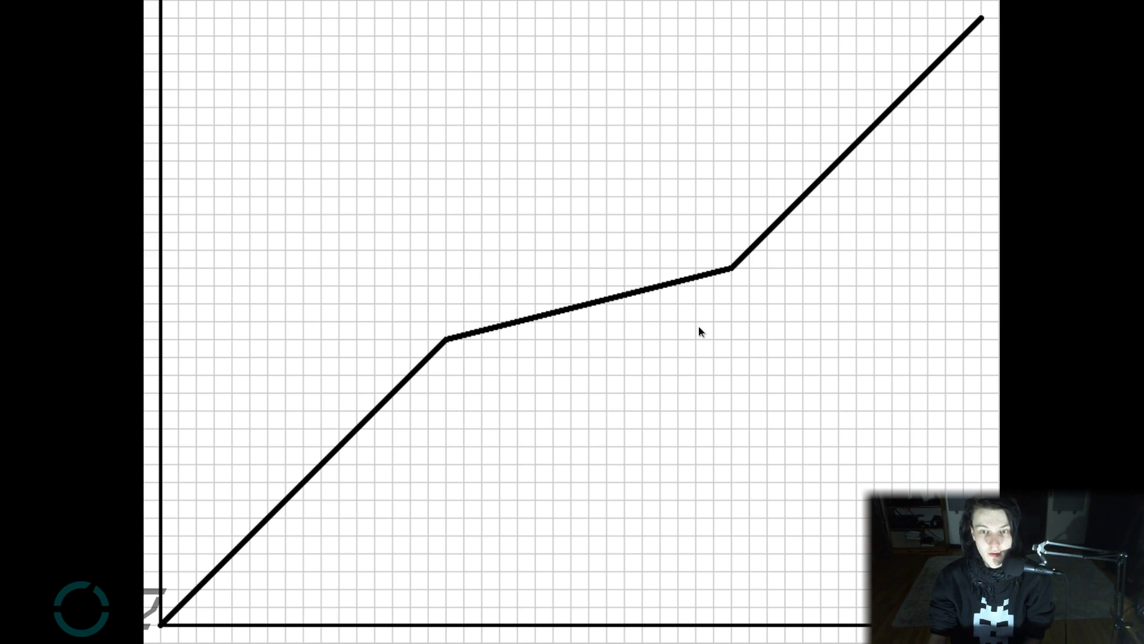
mouse_move(634, 347)
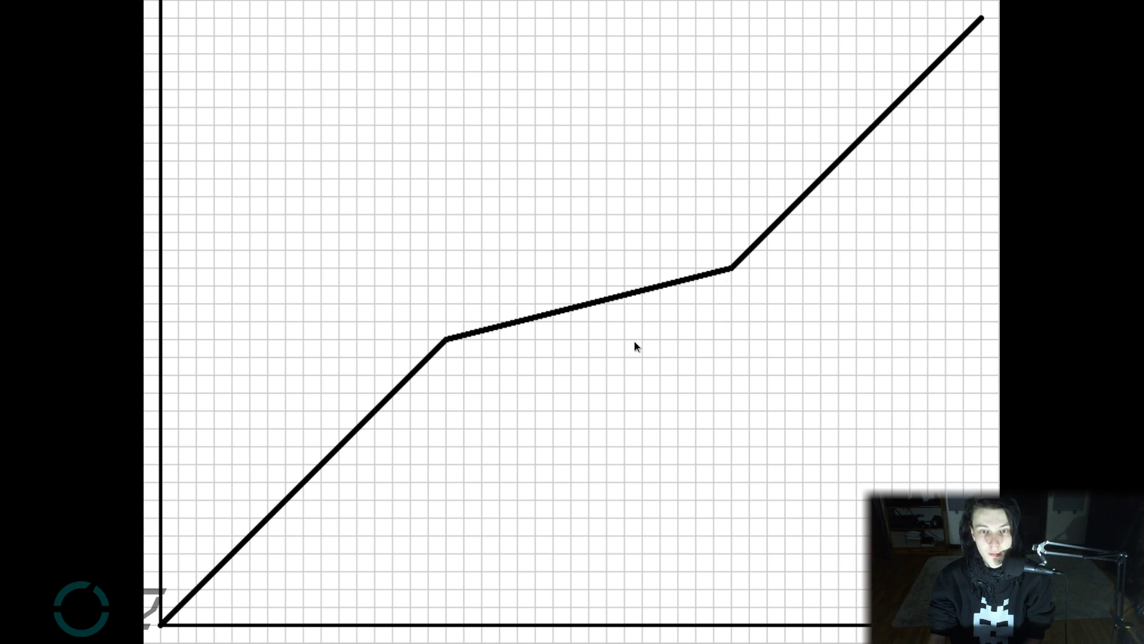
mouse_move(585, 312)
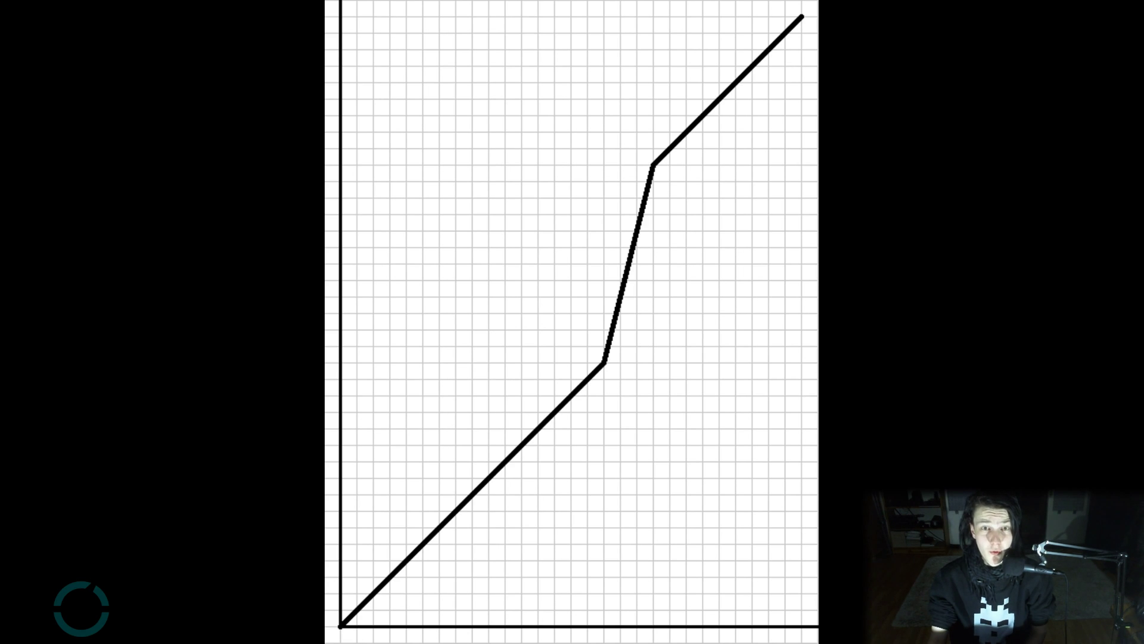
mouse_move(698, 325)
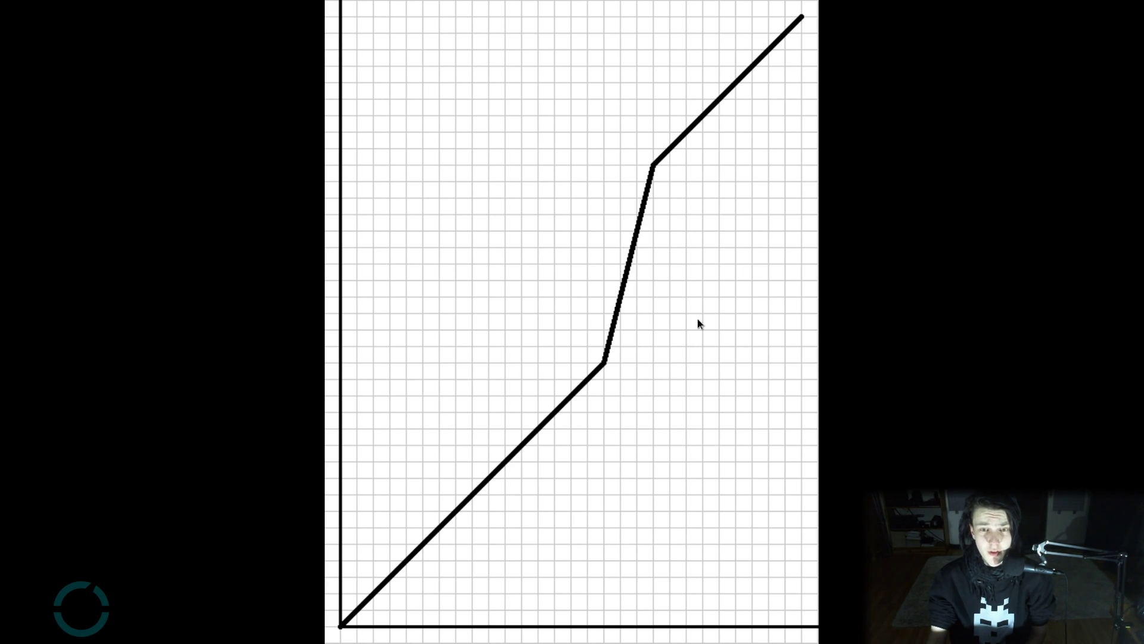
mouse_move(650, 169)
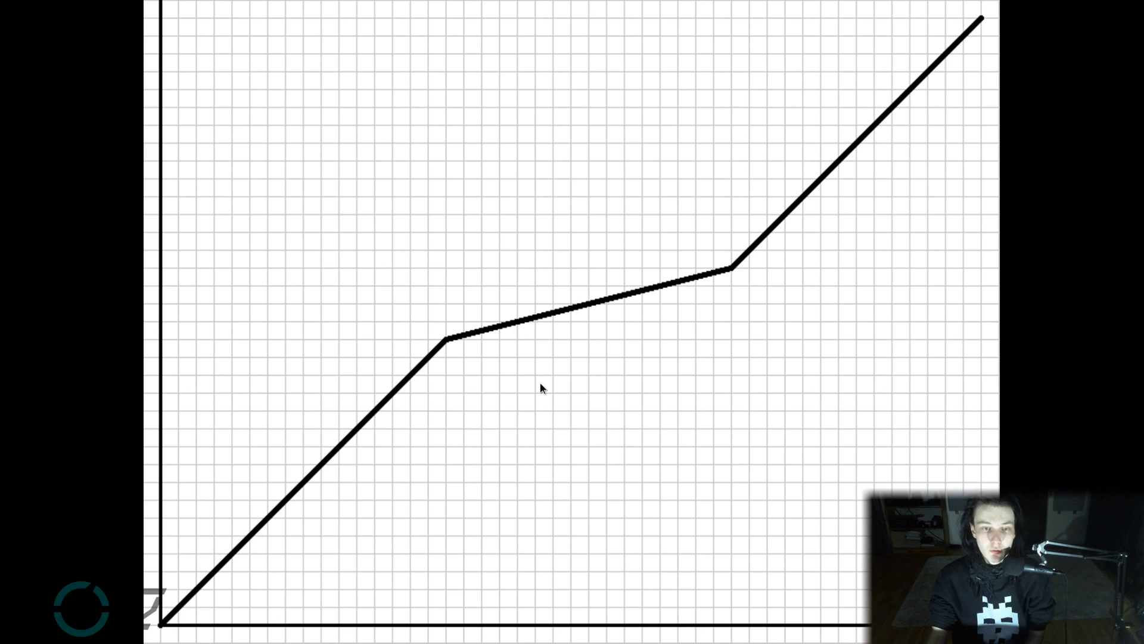
mouse_move(525, 364)
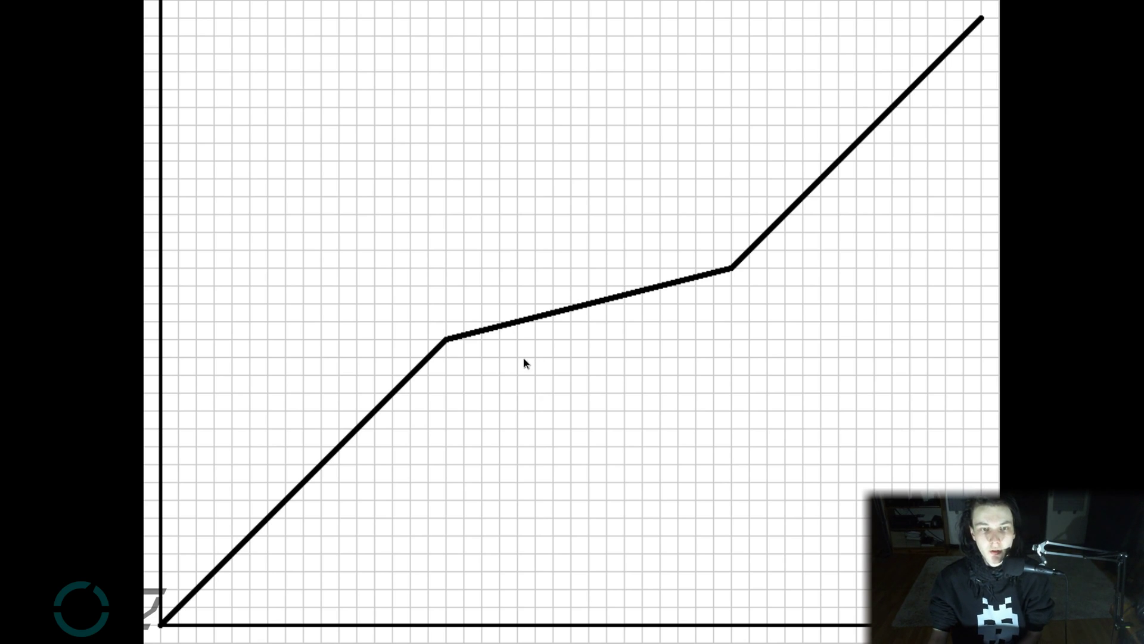
mouse_move(455, 358)
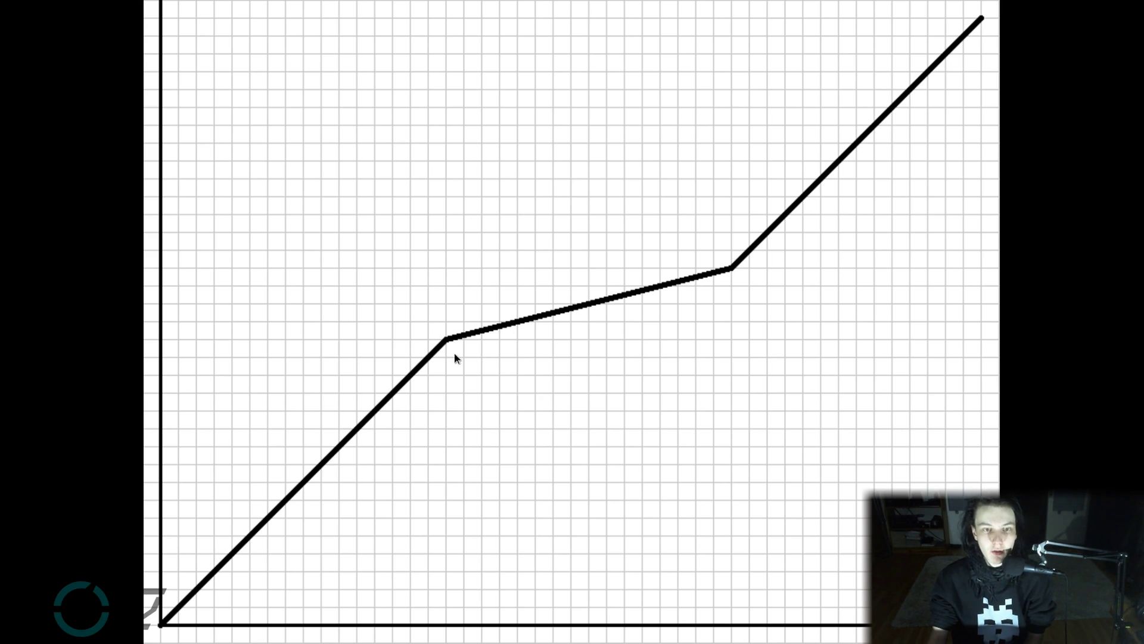
mouse_move(183, 576)
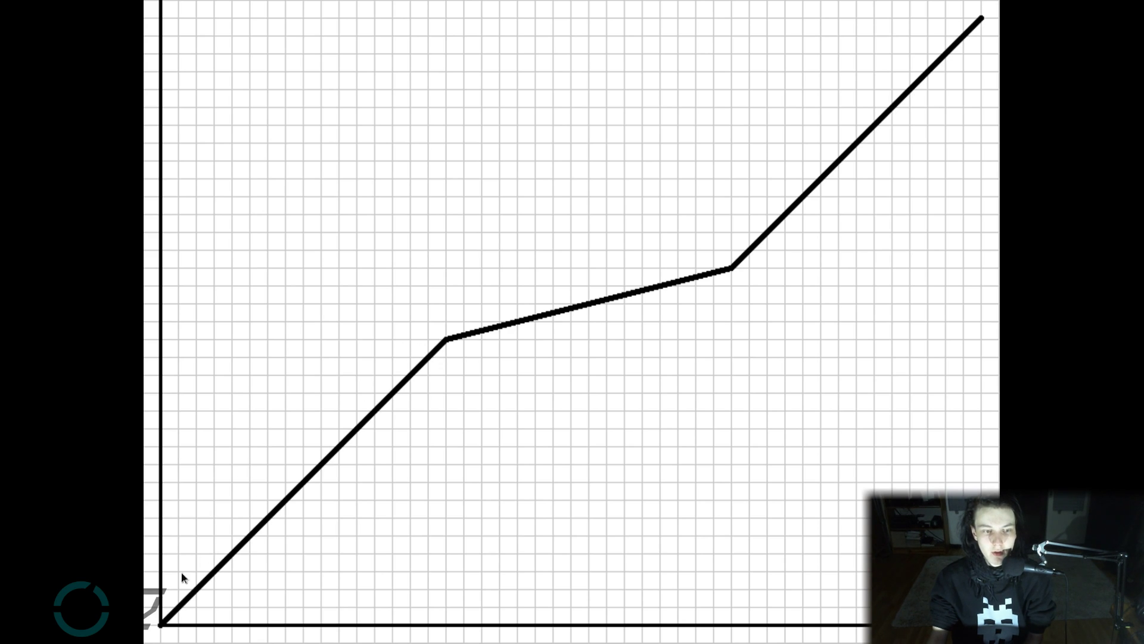
mouse_move(415, 380)
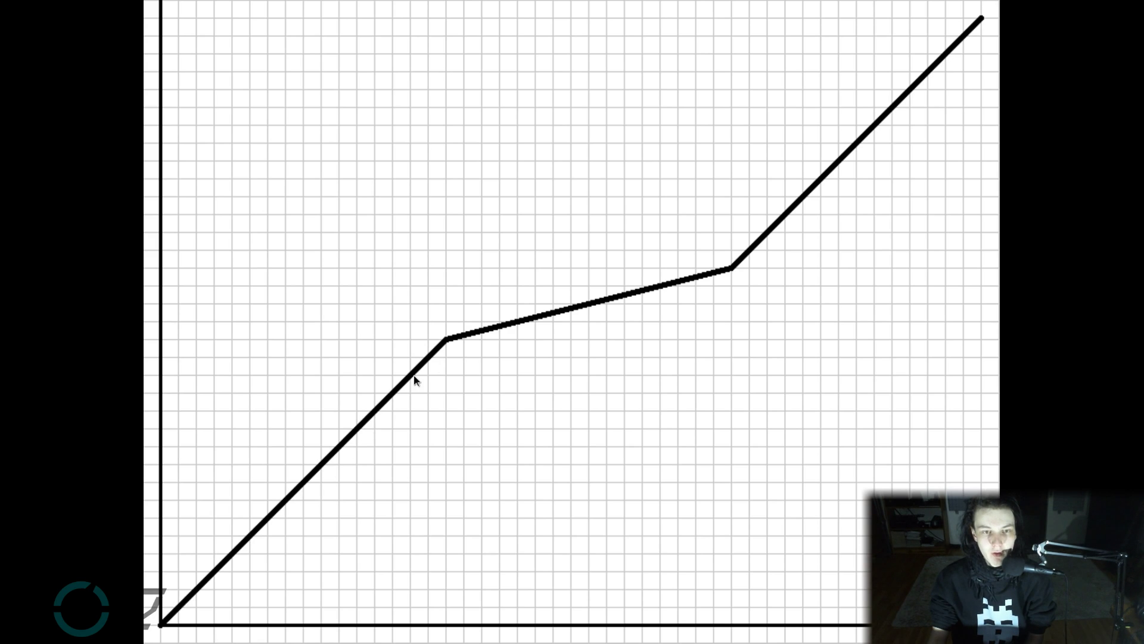
mouse_move(533, 331)
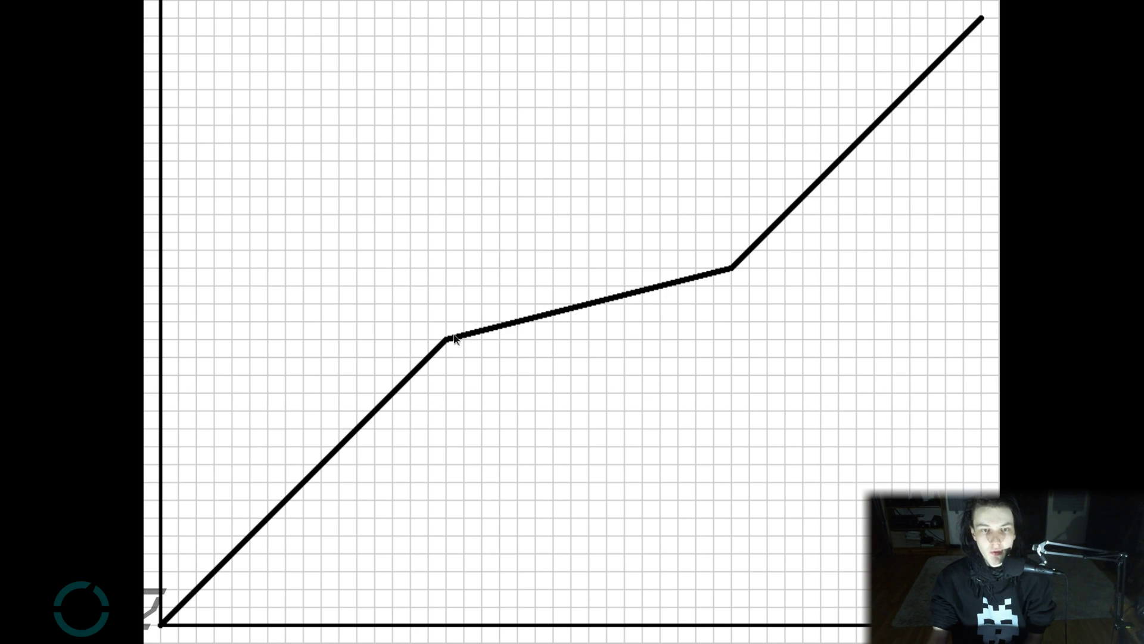
mouse_move(520, 330)
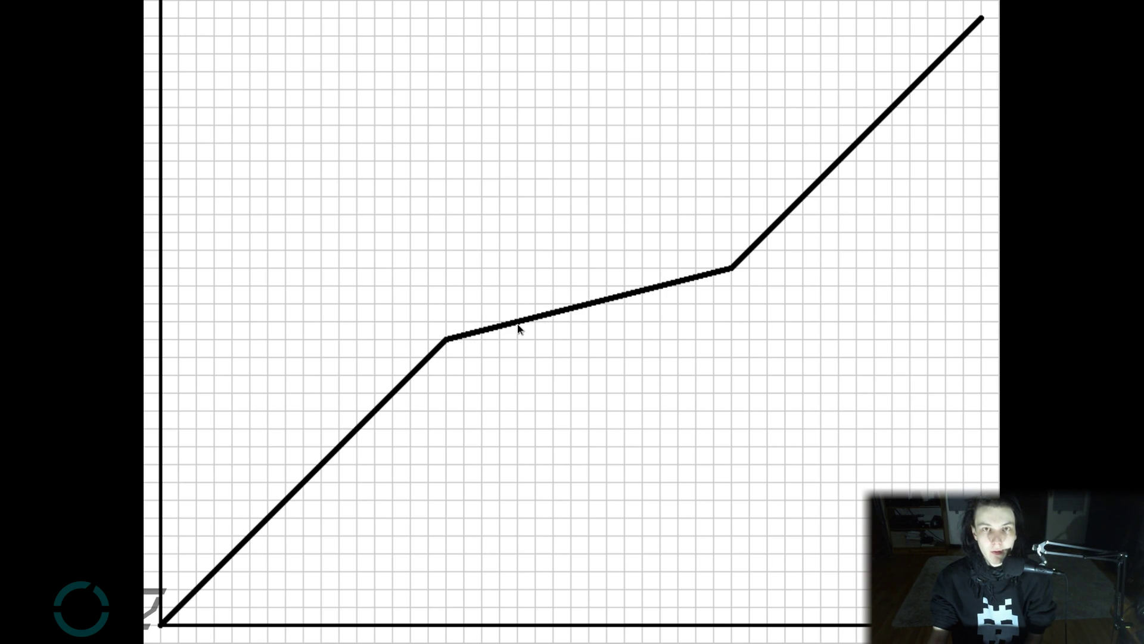
mouse_move(531, 335)
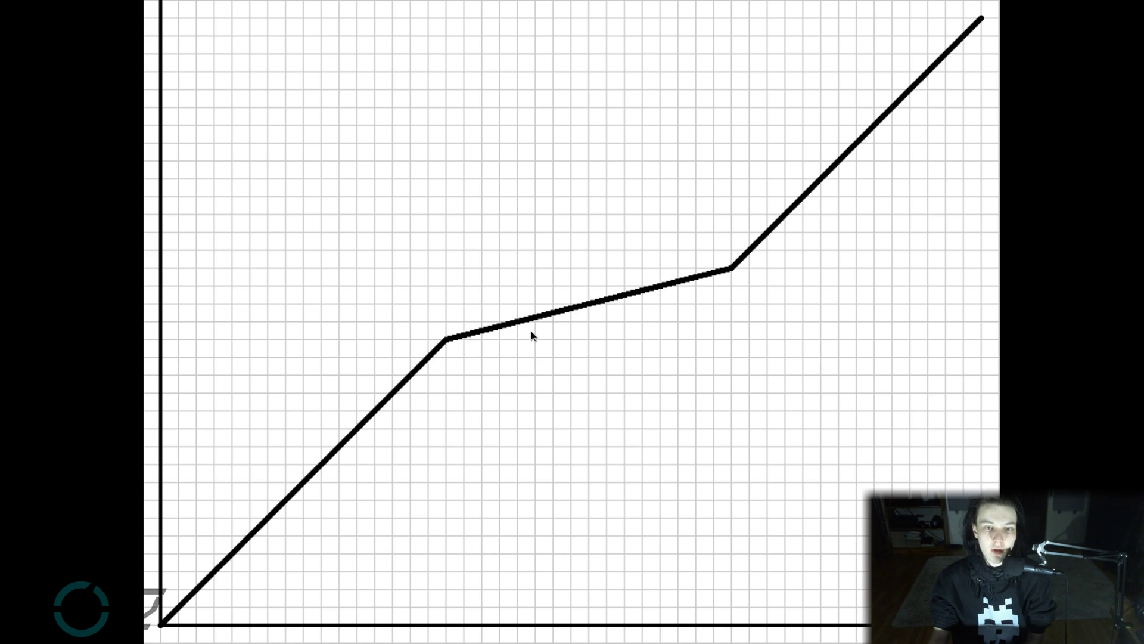
mouse_move(835, 358)
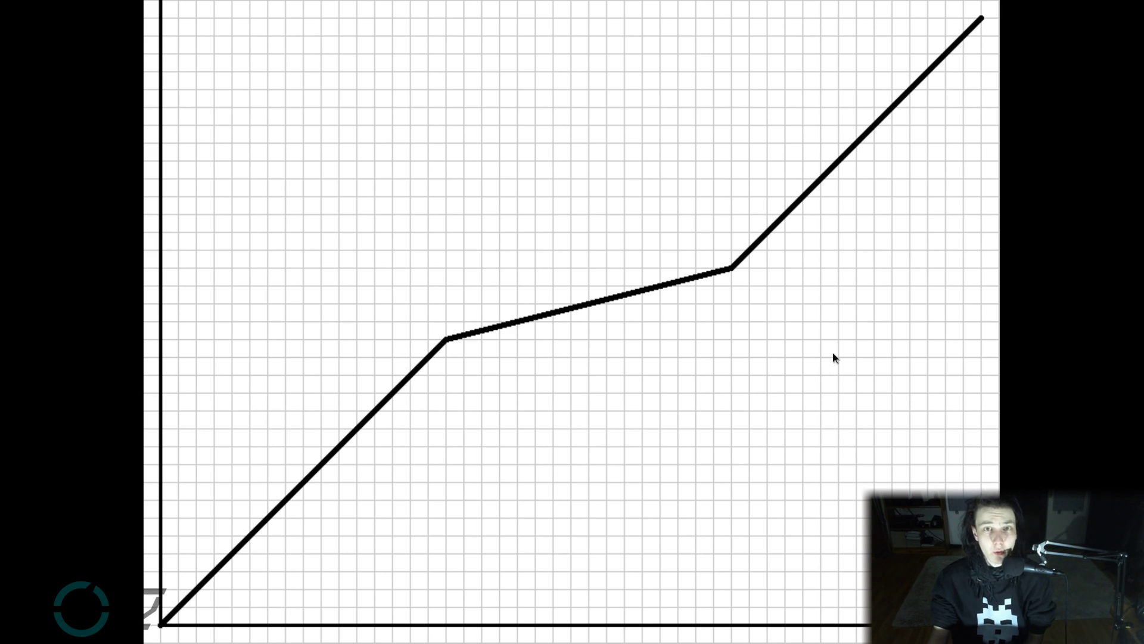
mouse_move(876, 129)
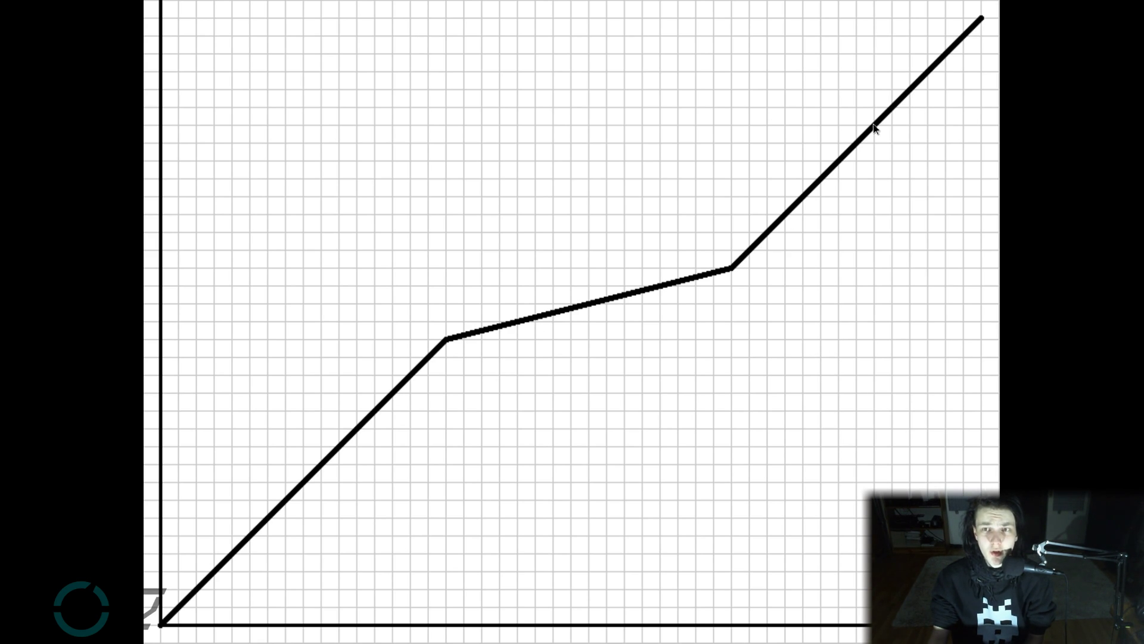
mouse_move(861, 173)
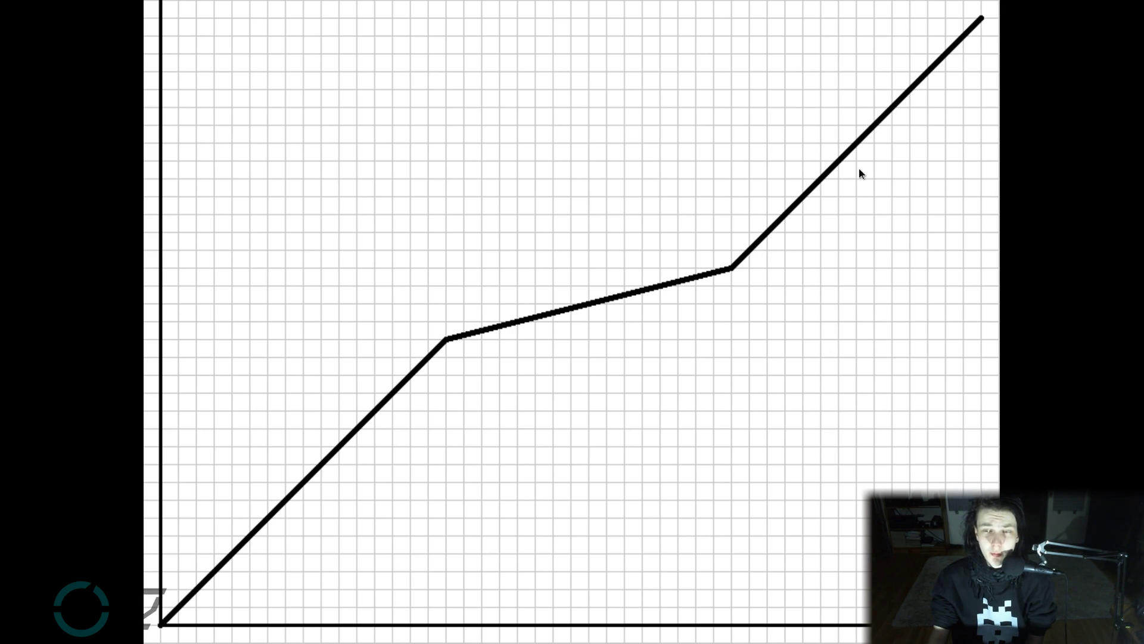
mouse_move(843, 208)
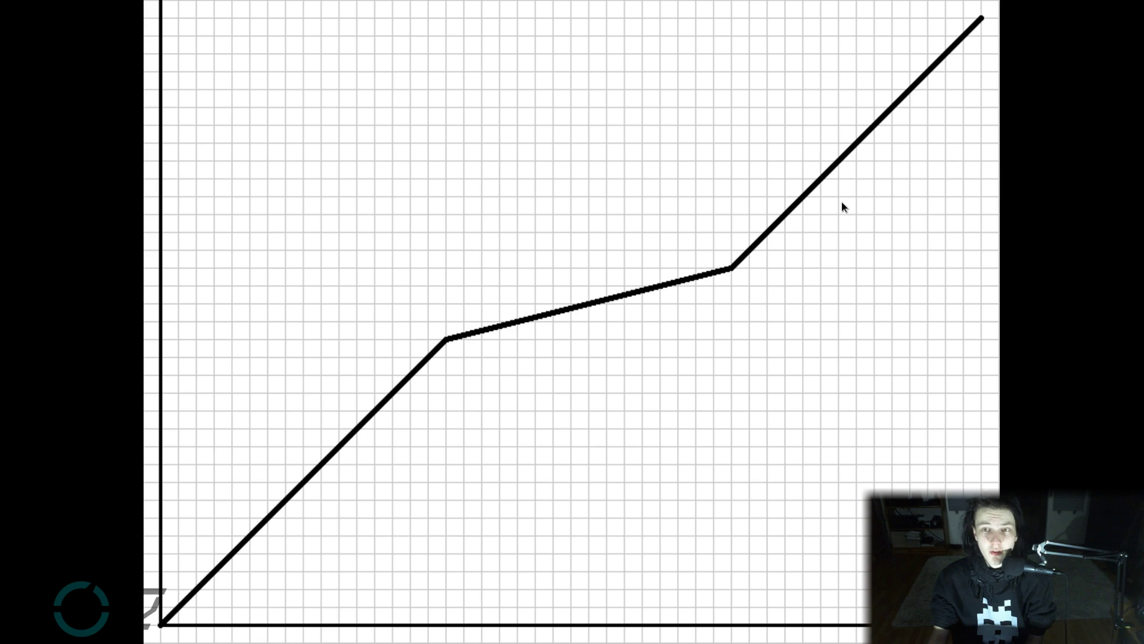
mouse_move(799, 187)
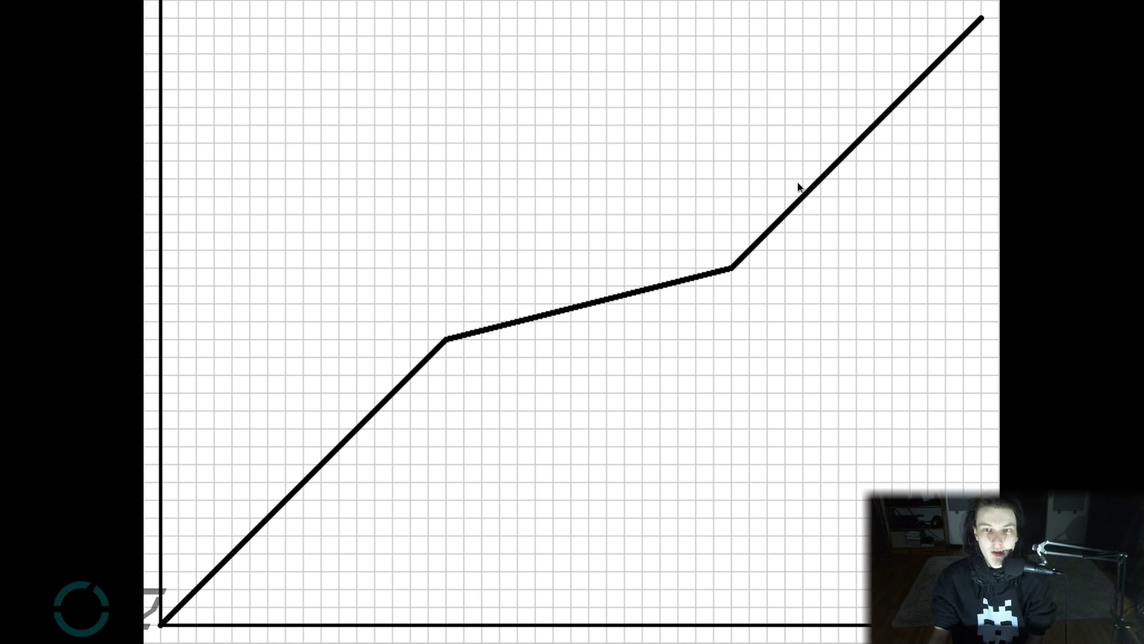
mouse_move(719, 266)
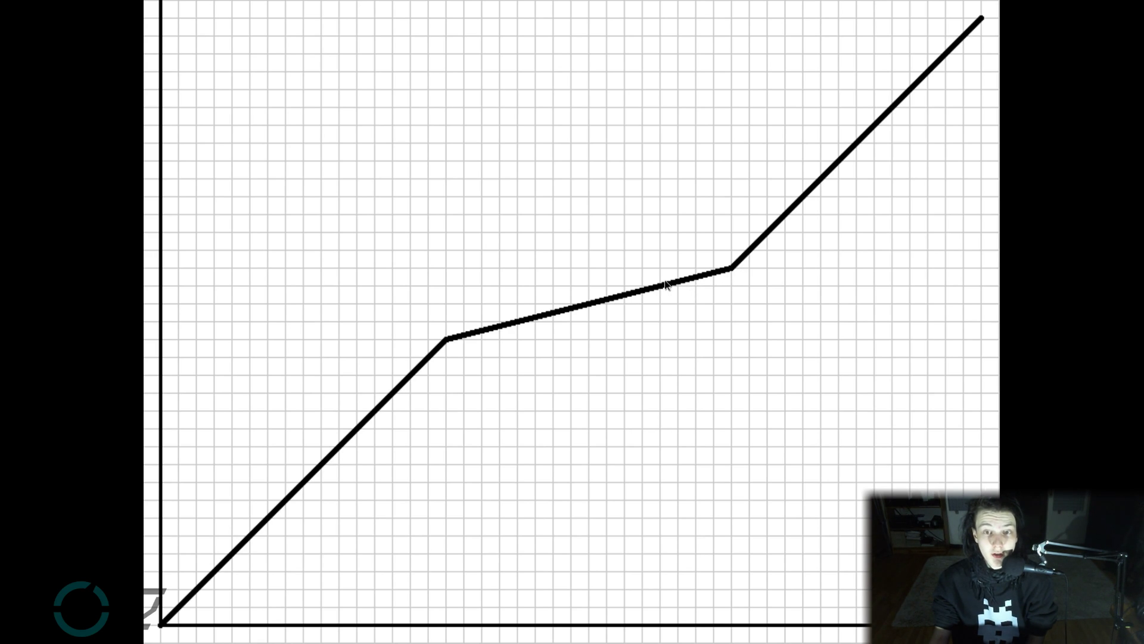
mouse_move(706, 308)
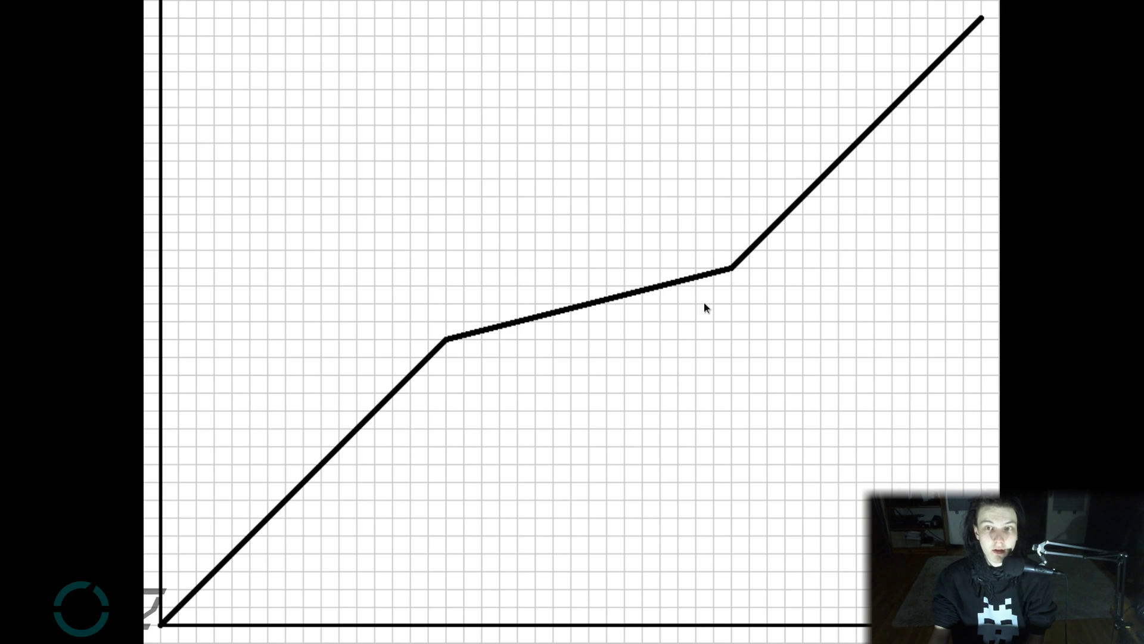
mouse_move(679, 326)
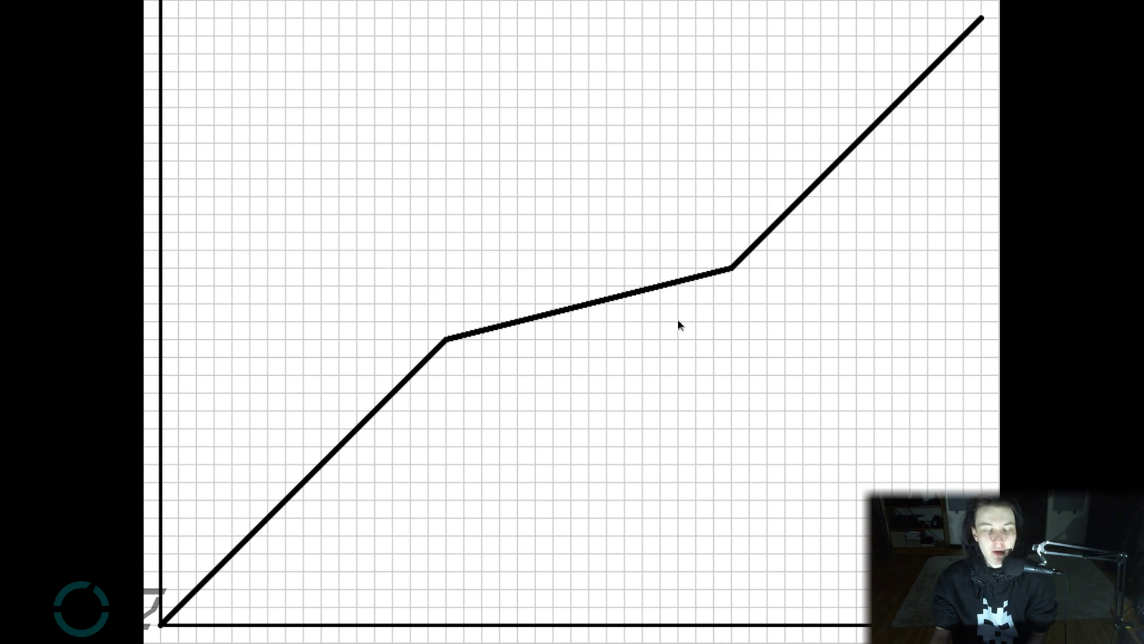
mouse_move(765, 257)
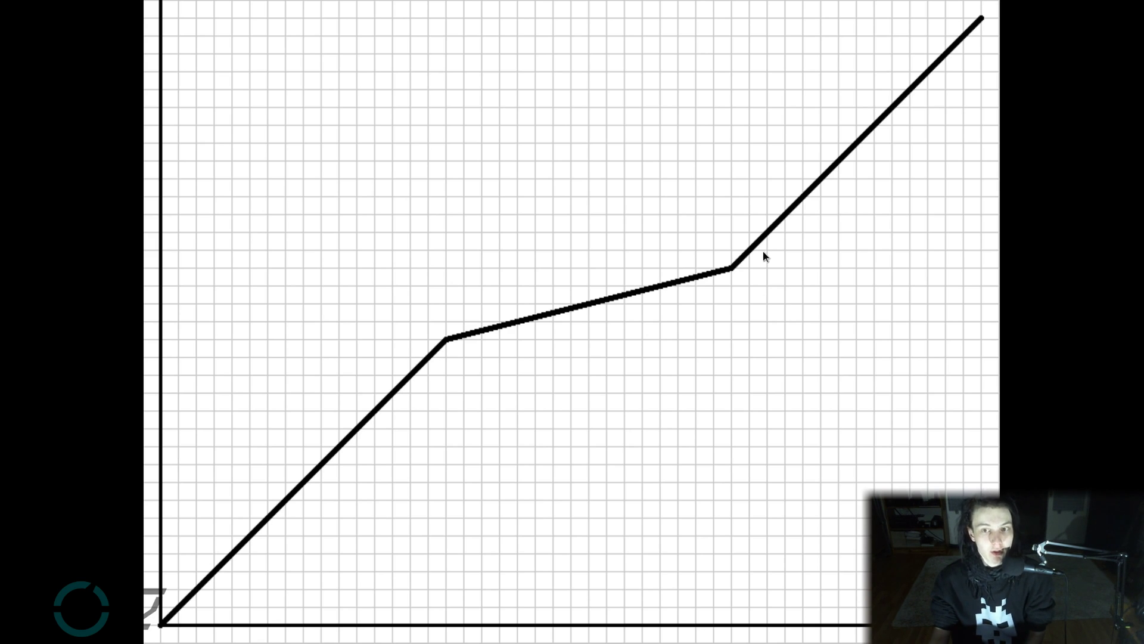
mouse_move(532, 534)
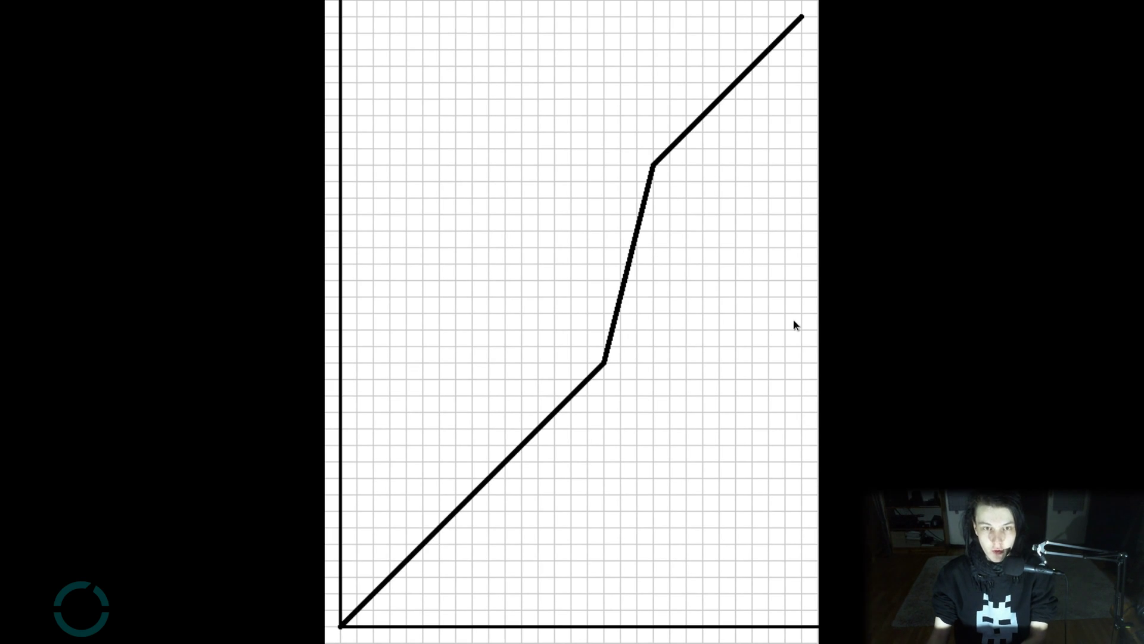
mouse_move(633, 394)
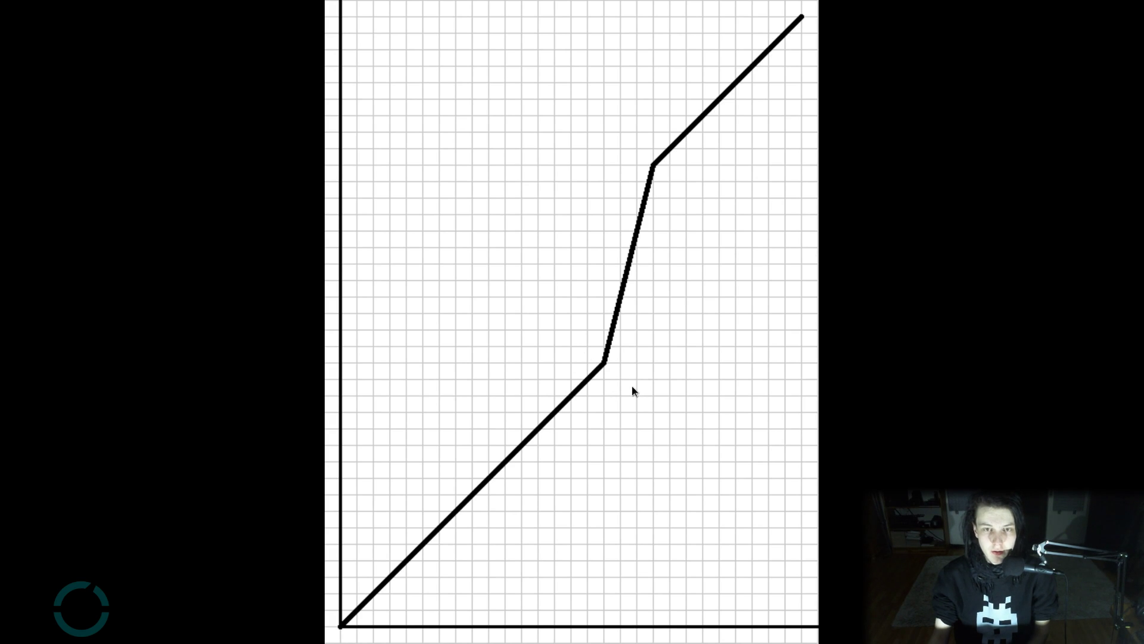
mouse_move(379, 606)
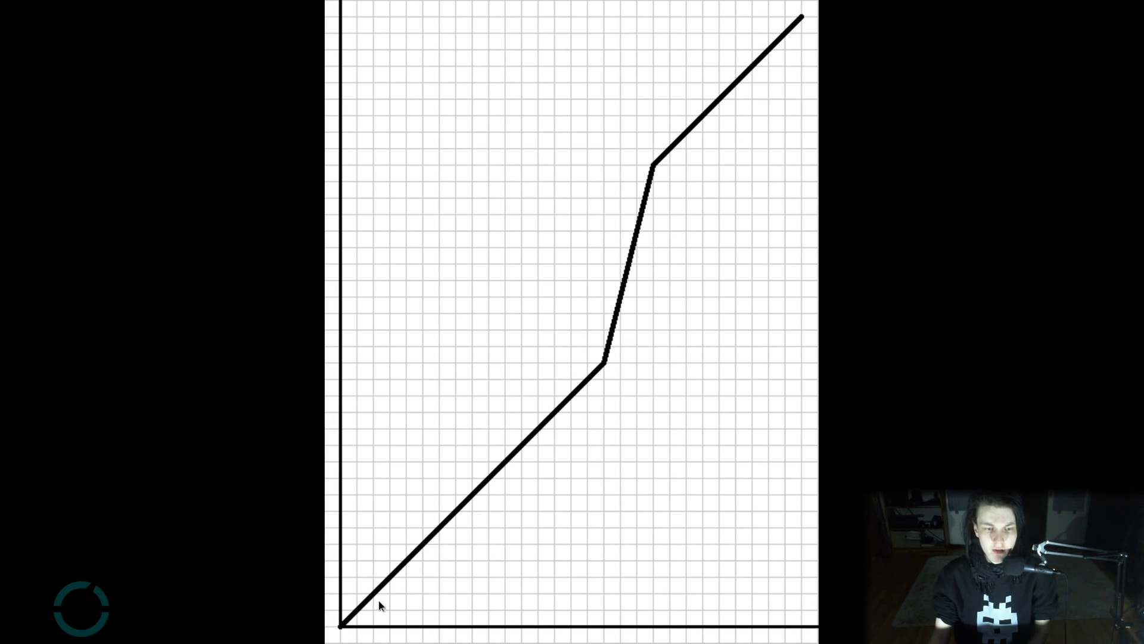
mouse_move(390, 592)
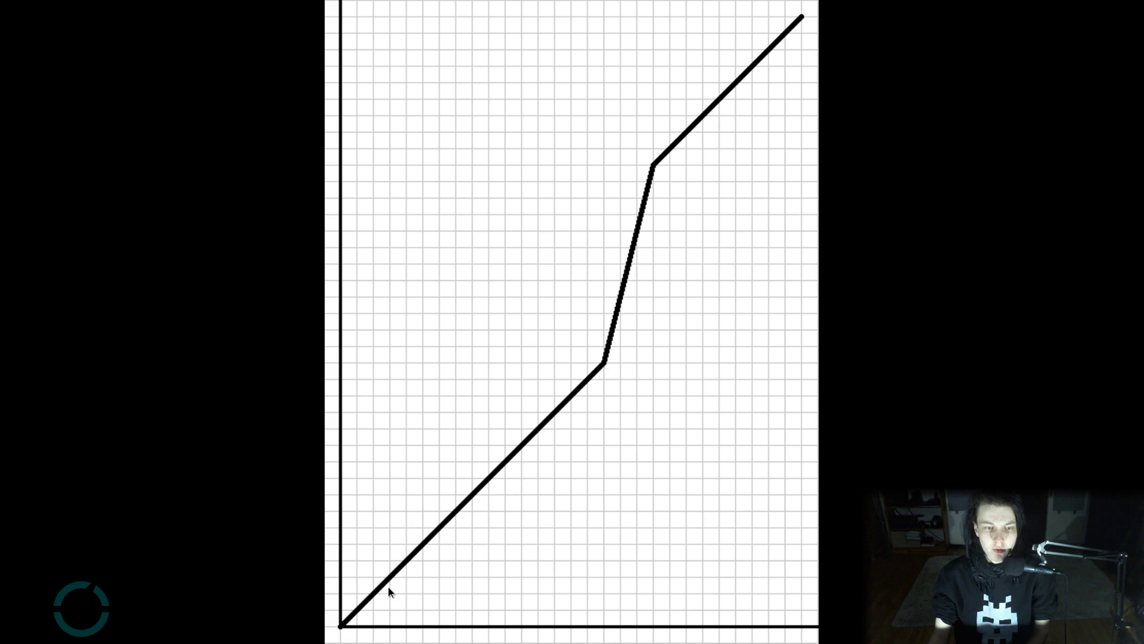
mouse_move(561, 416)
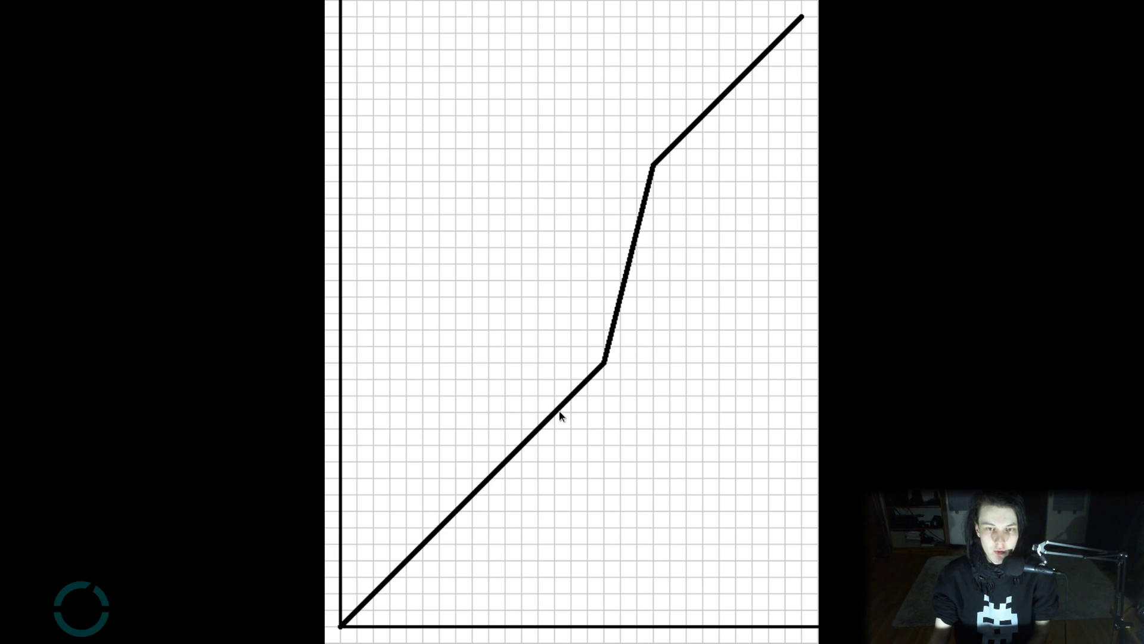
mouse_move(610, 358)
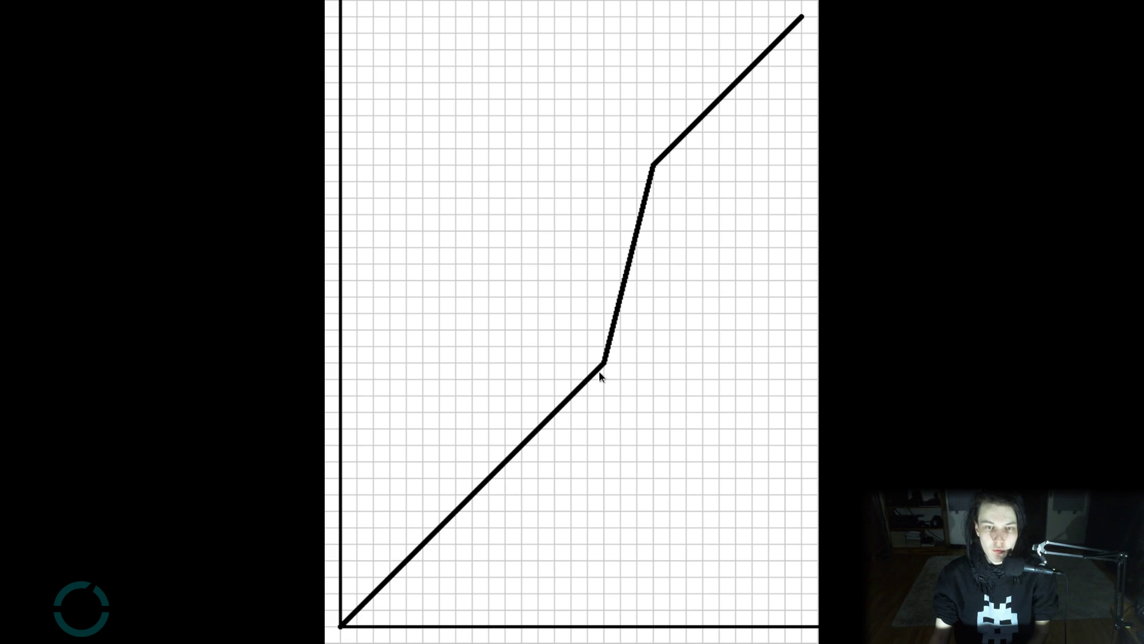
mouse_move(617, 317)
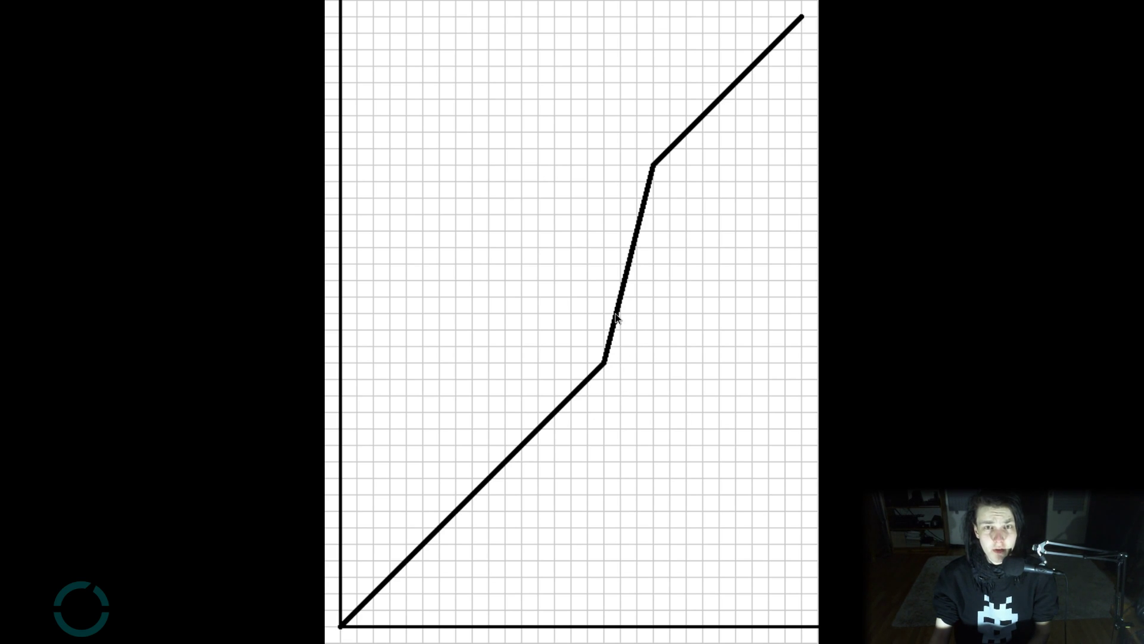
mouse_move(513, 475)
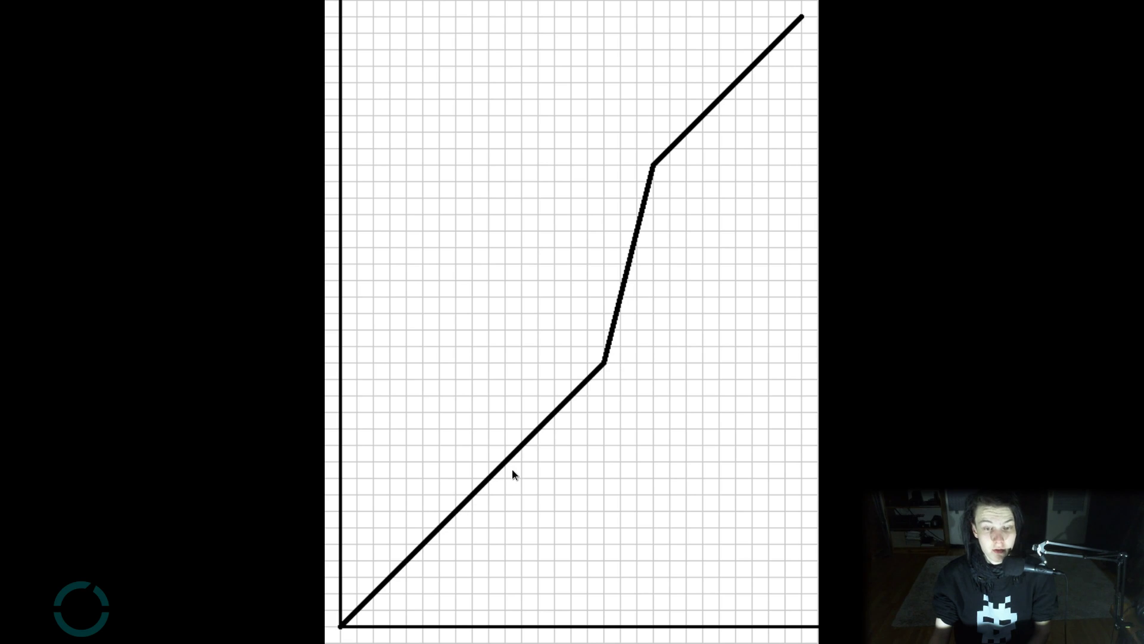
mouse_move(531, 463)
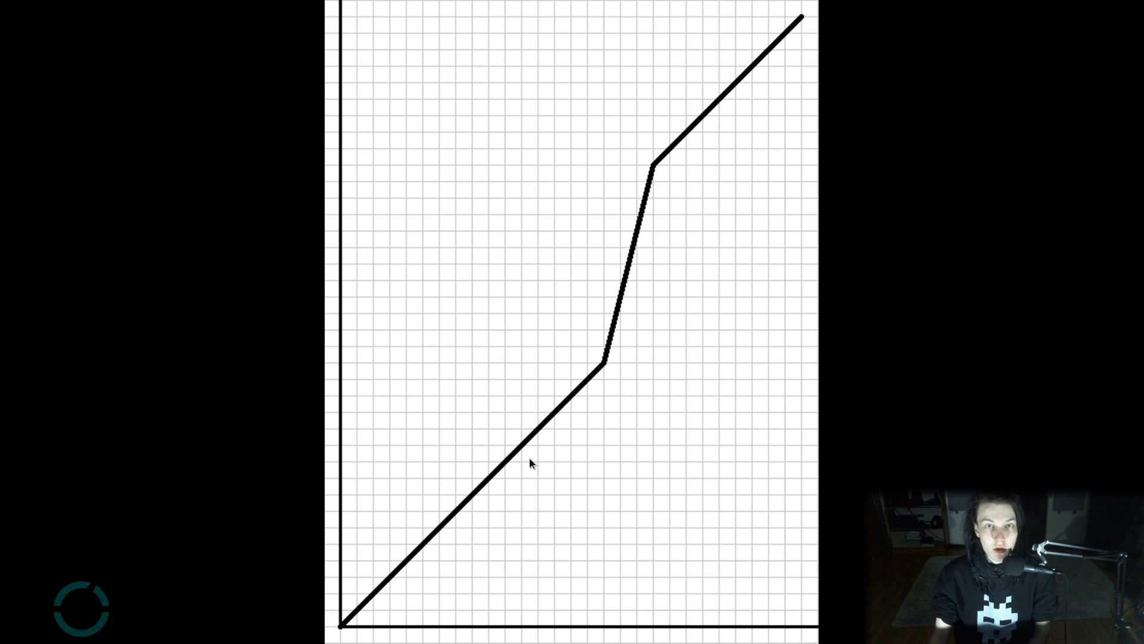
mouse_move(670, 170)
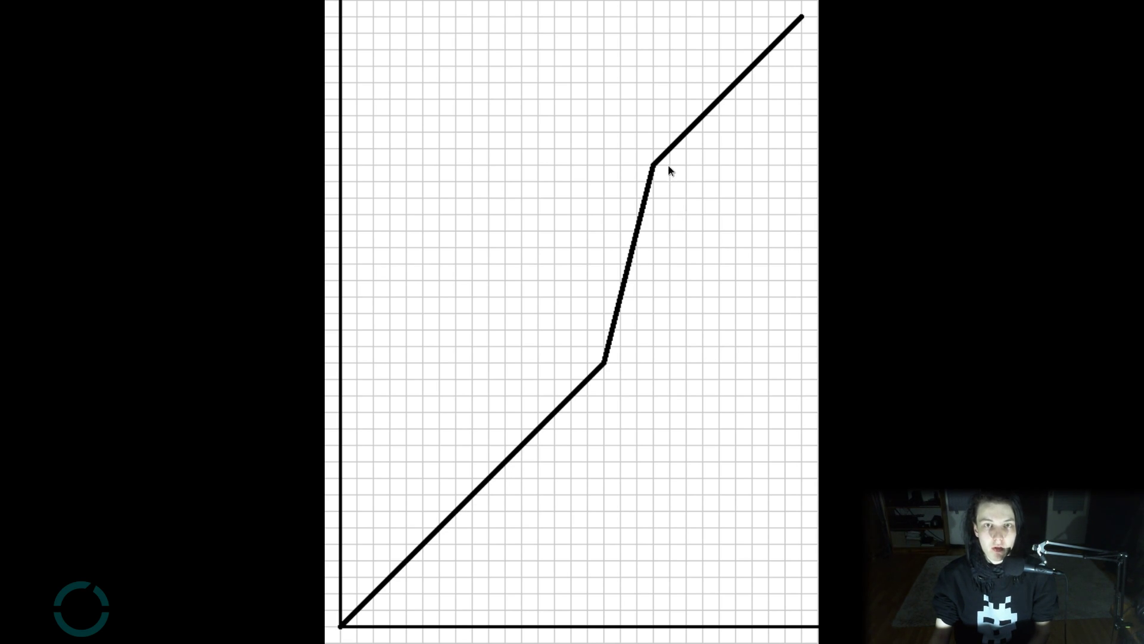
mouse_move(664, 165)
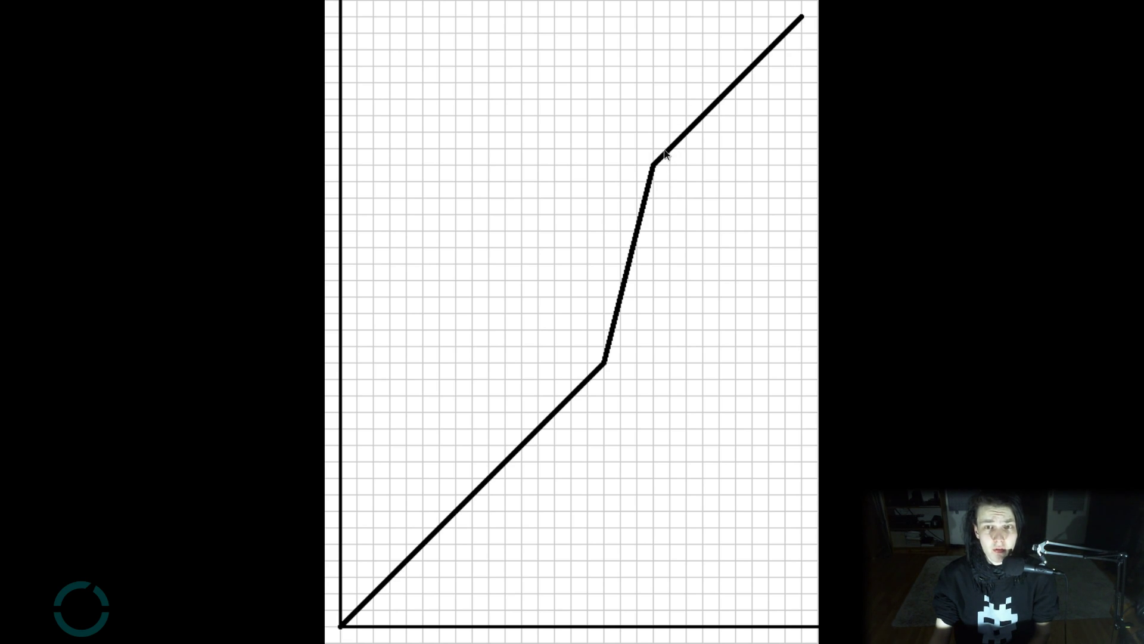
mouse_move(656, 202)
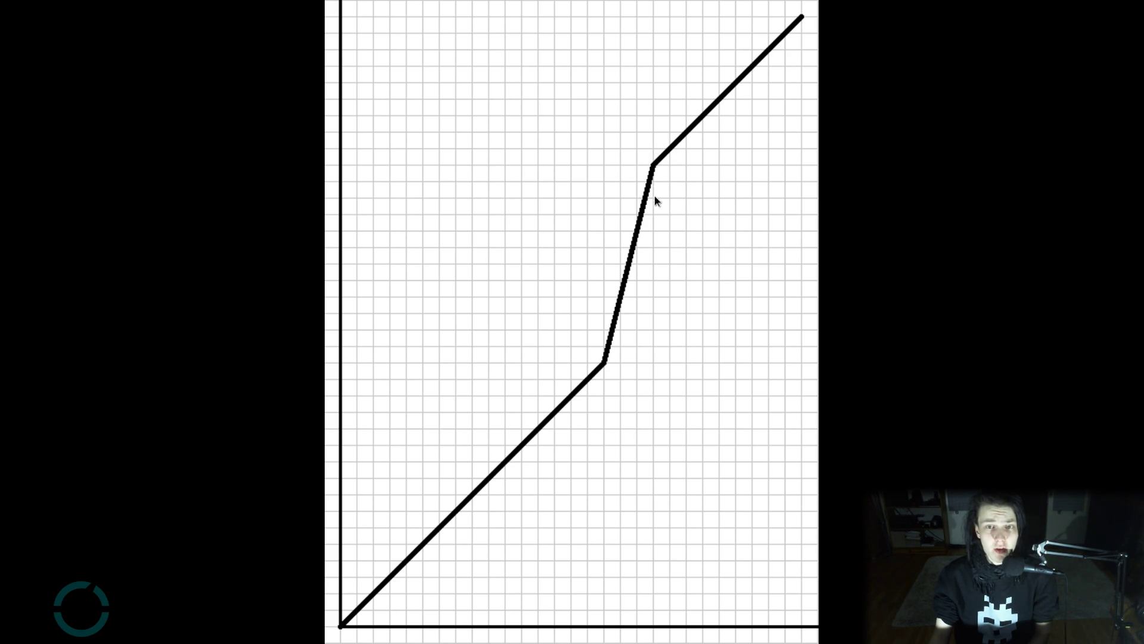
mouse_move(638, 265)
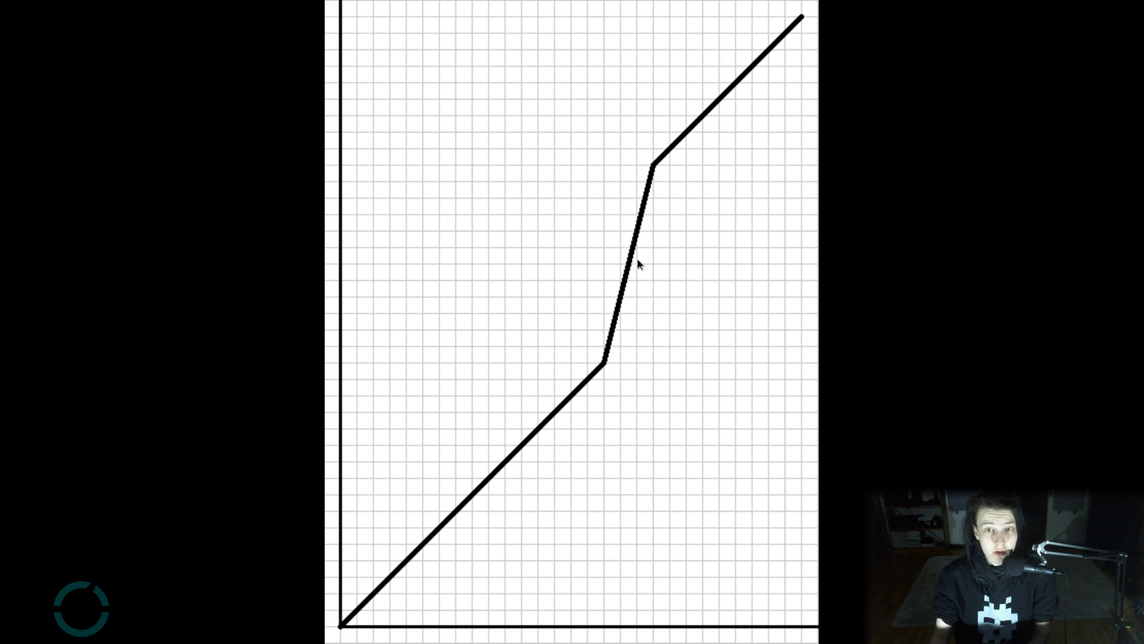
mouse_move(651, 216)
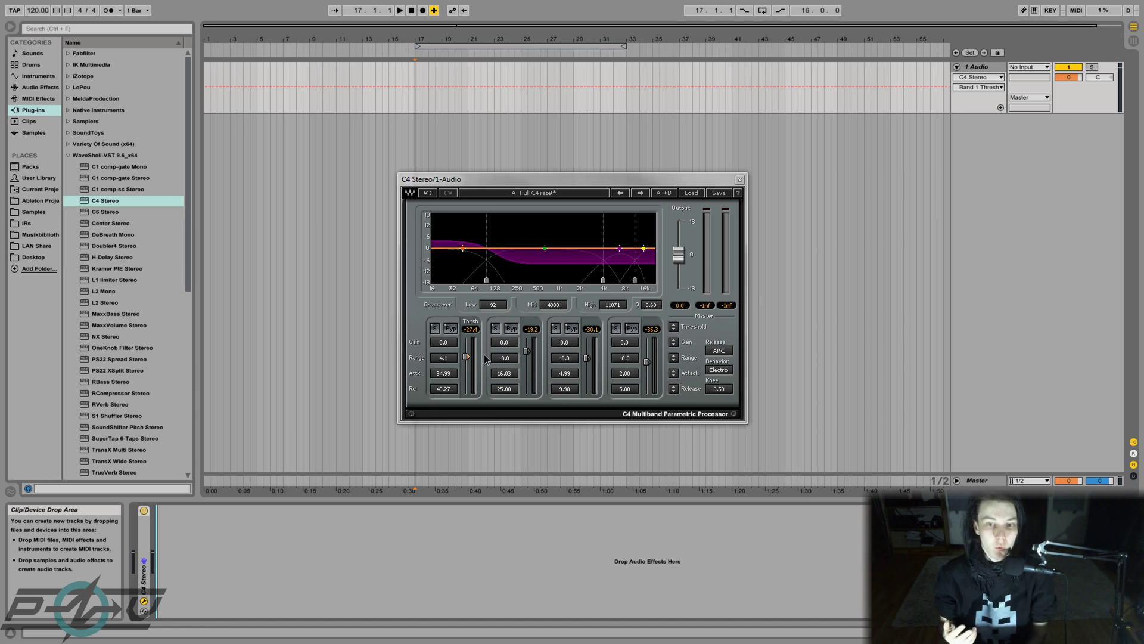
mouse_move(480, 330)
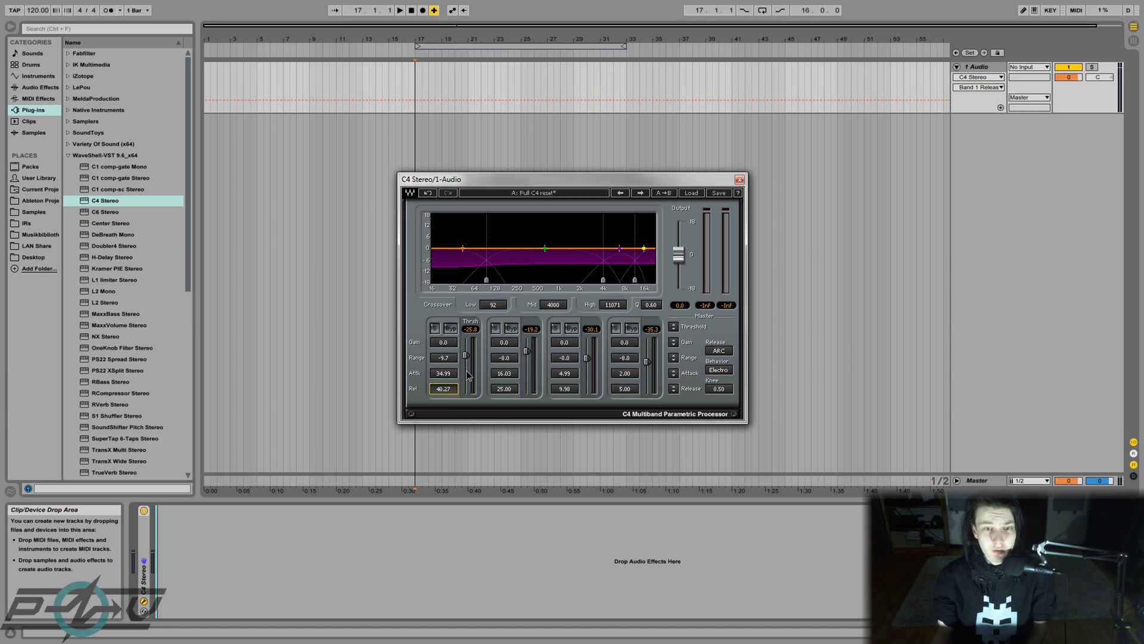
mouse_move(463, 374)
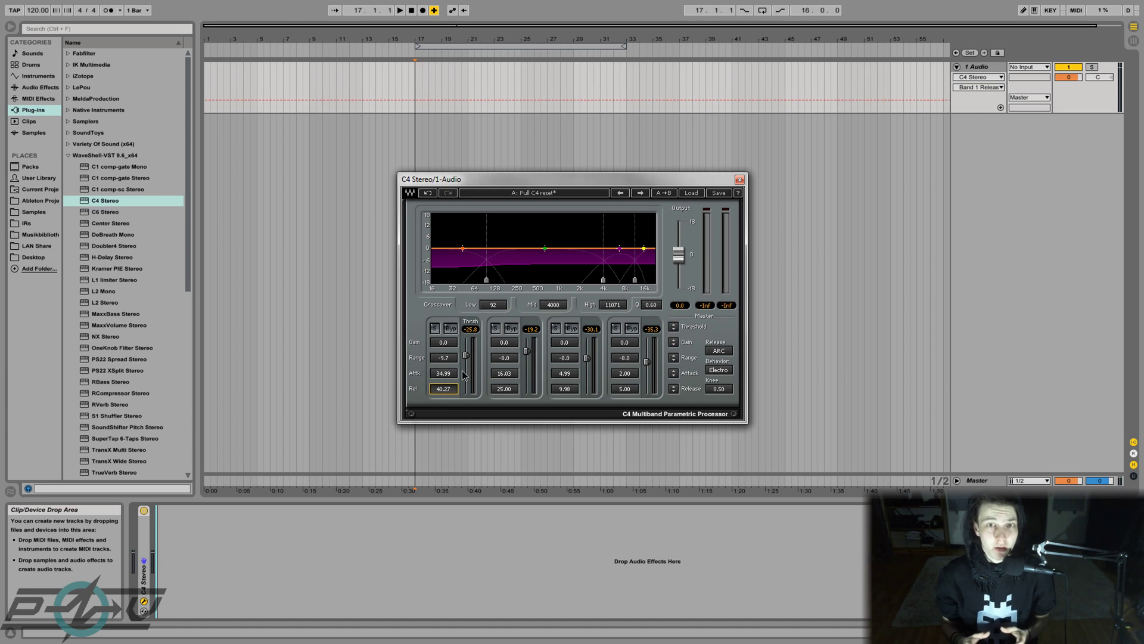